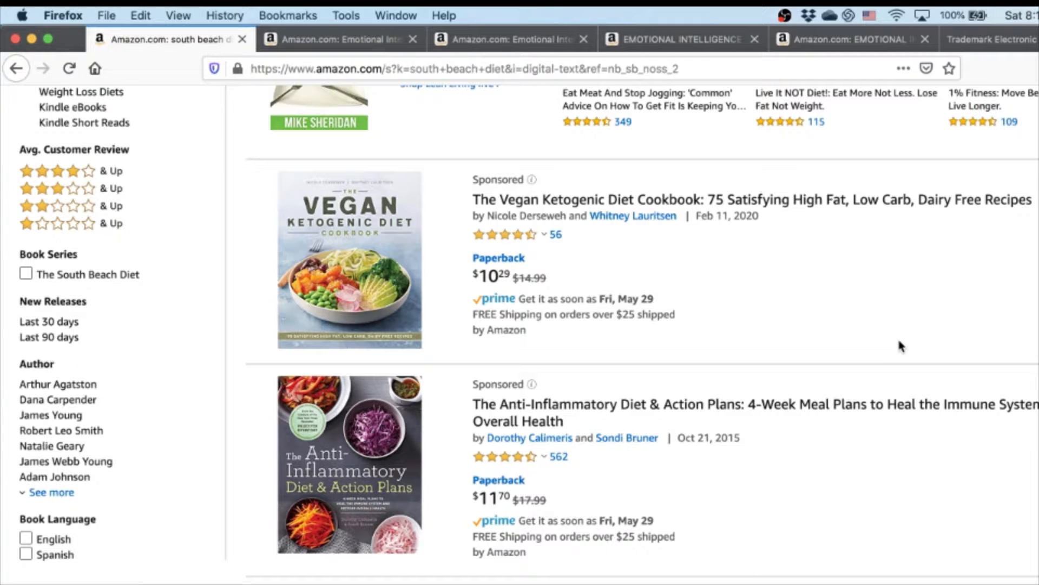
Scroll through the page and switch to the SOUTH BEACH DIET trademark record
scroll(up, 3)
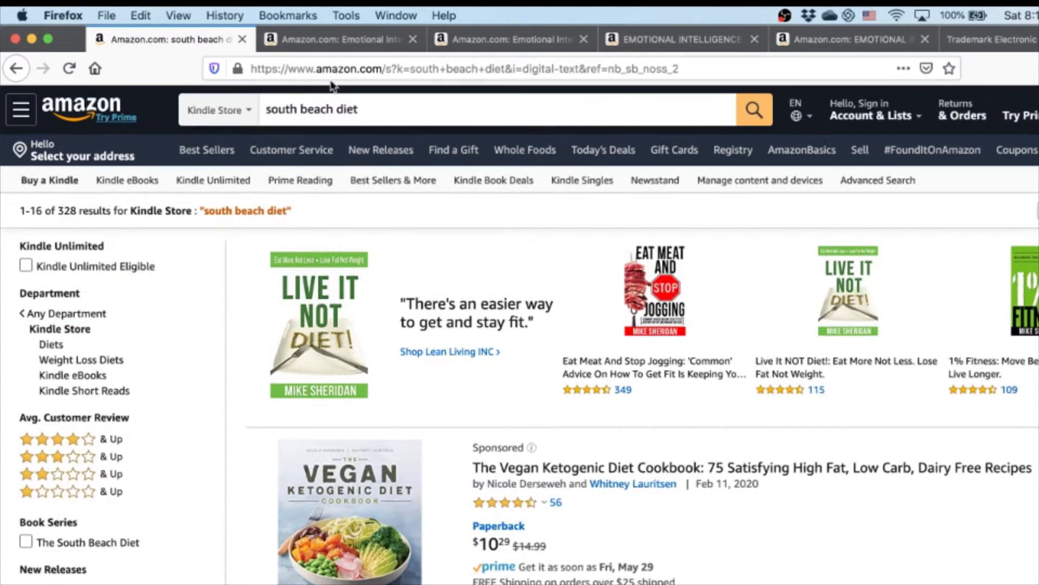
scroll(down, 3)
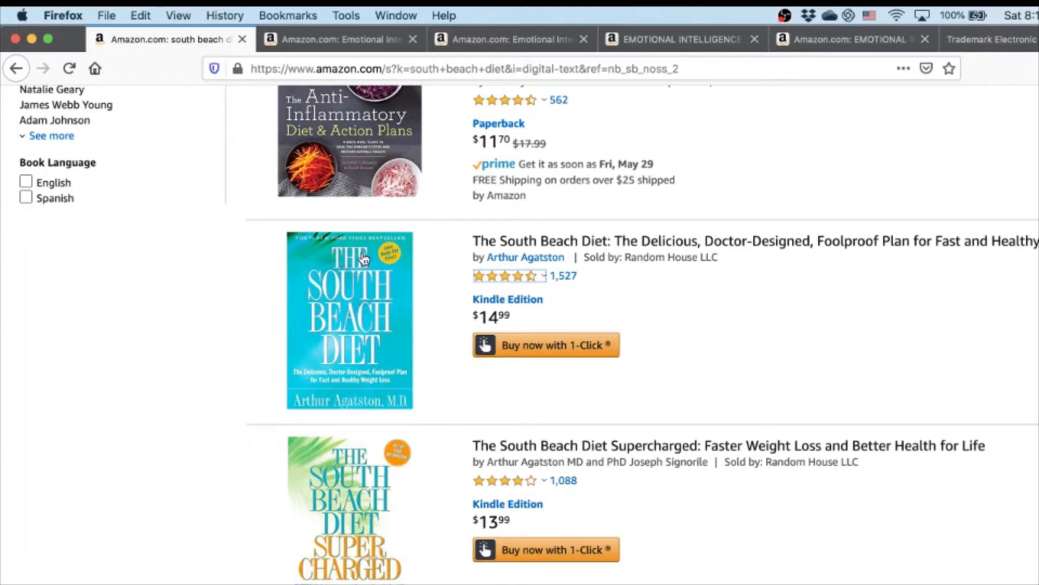
mouse_move(822, 332)
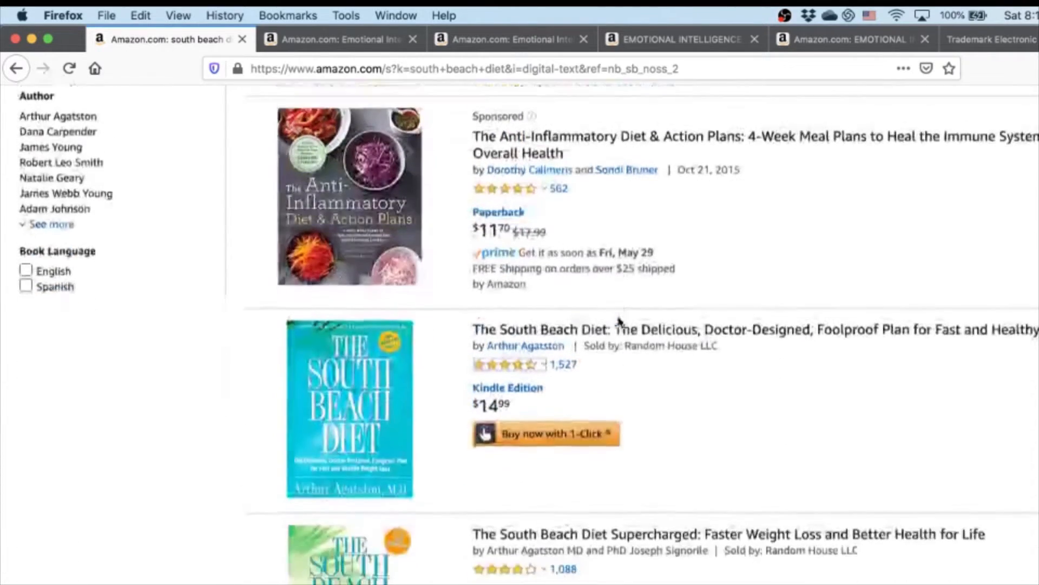
scroll(down, 3)
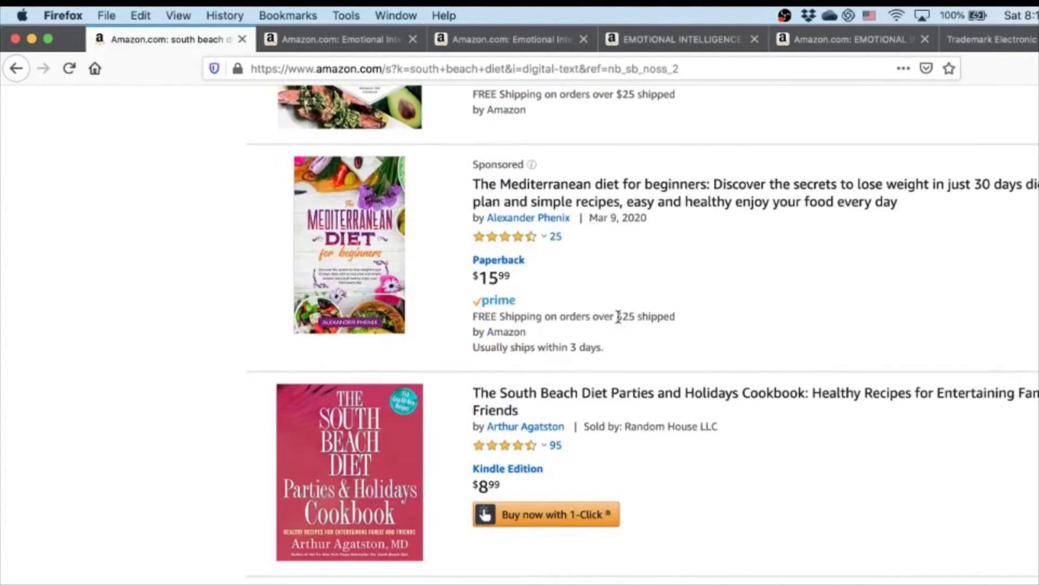
scroll(up, 3)
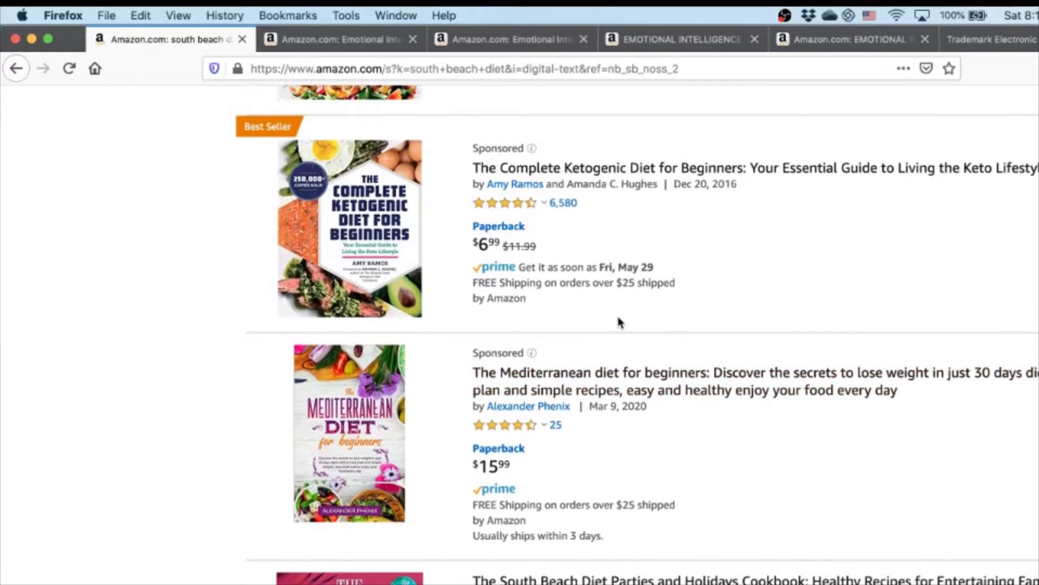
scroll(down, 3)
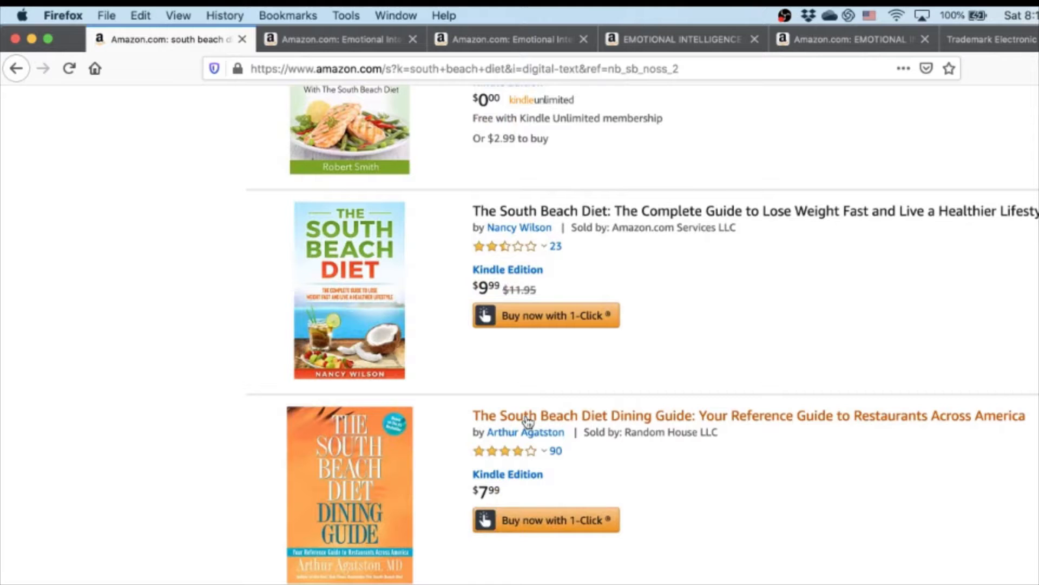
mouse_move(617, 263)
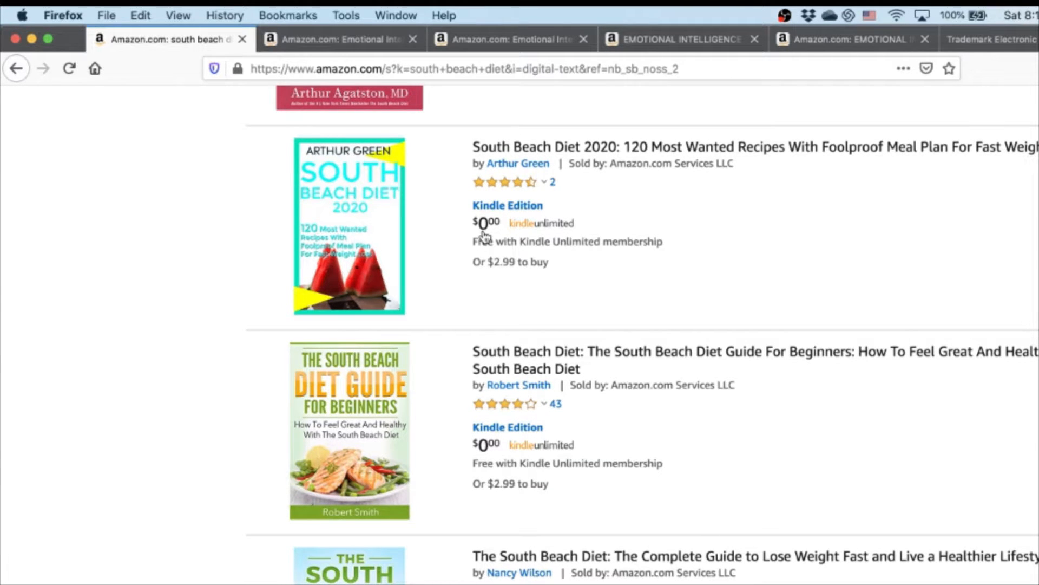
scroll(up, 3)
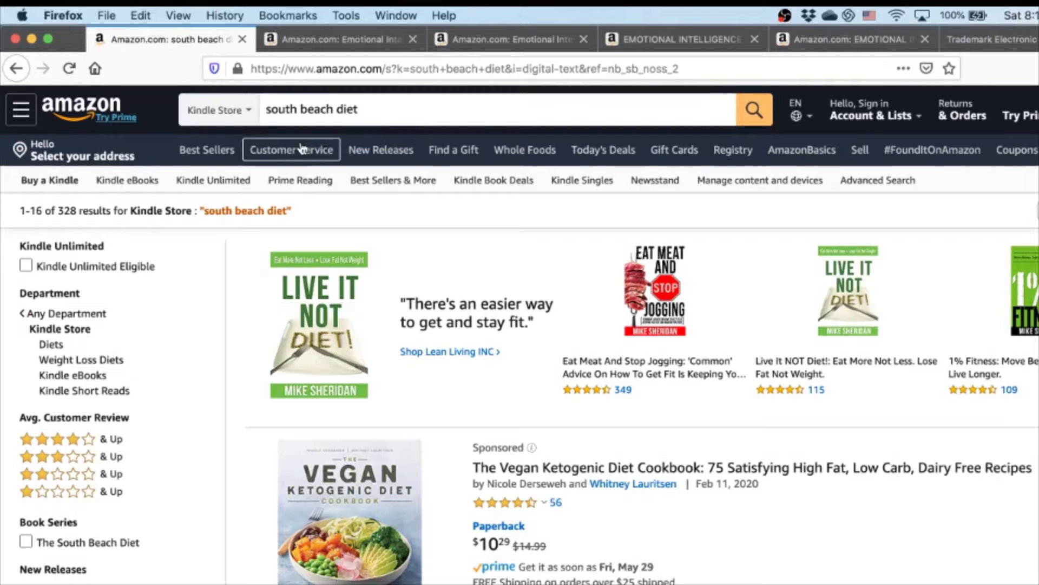
click(988, 39)
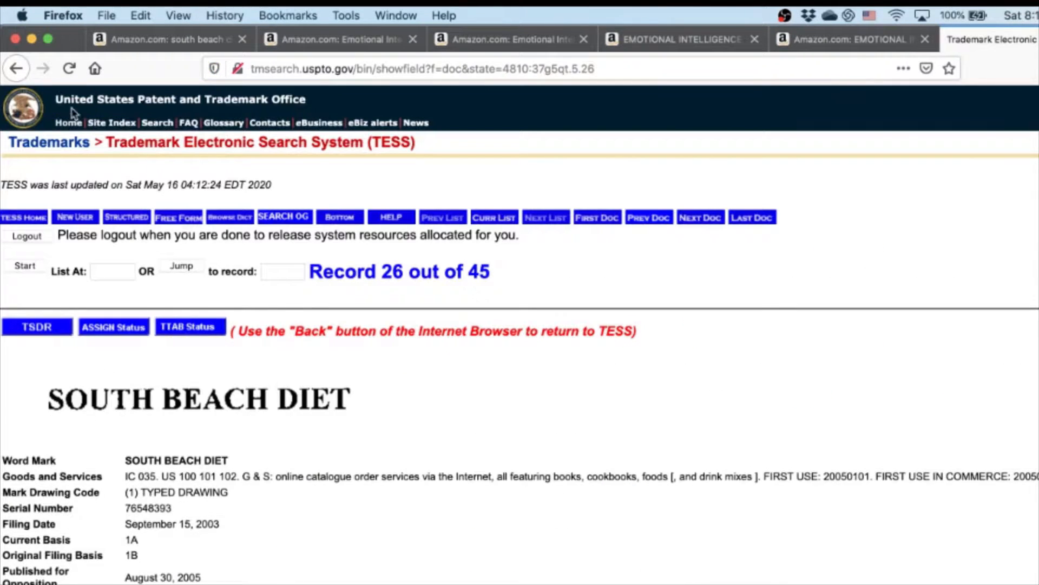
mouse_move(120, 140)
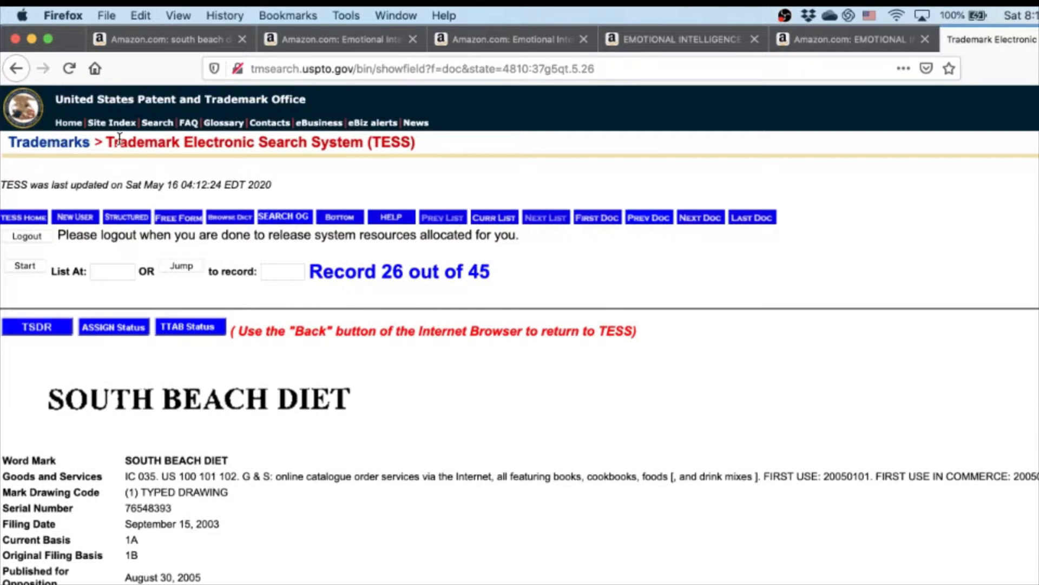
From the USPTO home page, go via Trademarks and searching trademarks to TESS Basic Word Mark Search
click(50, 142)
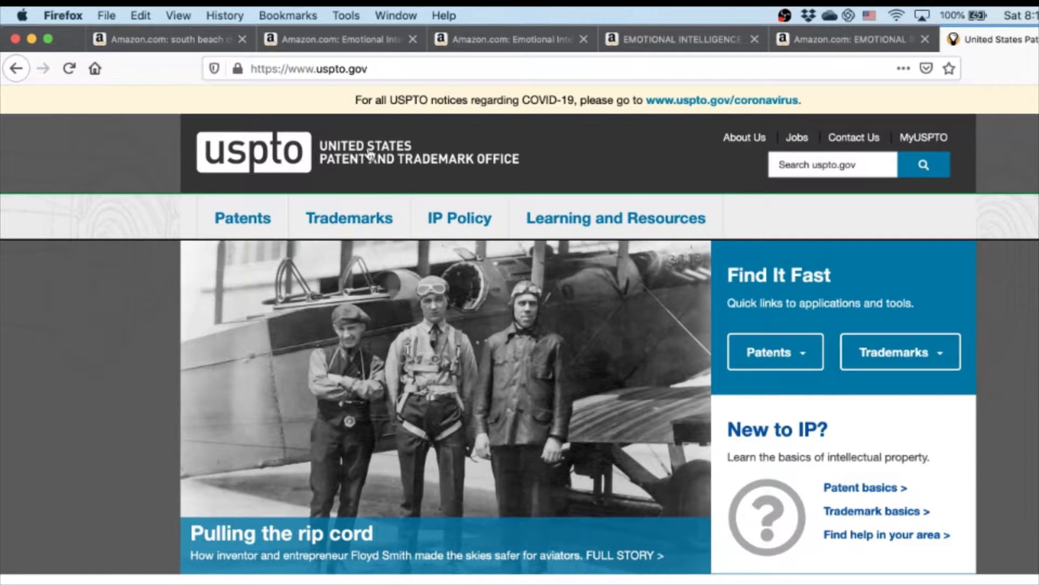
click(349, 218)
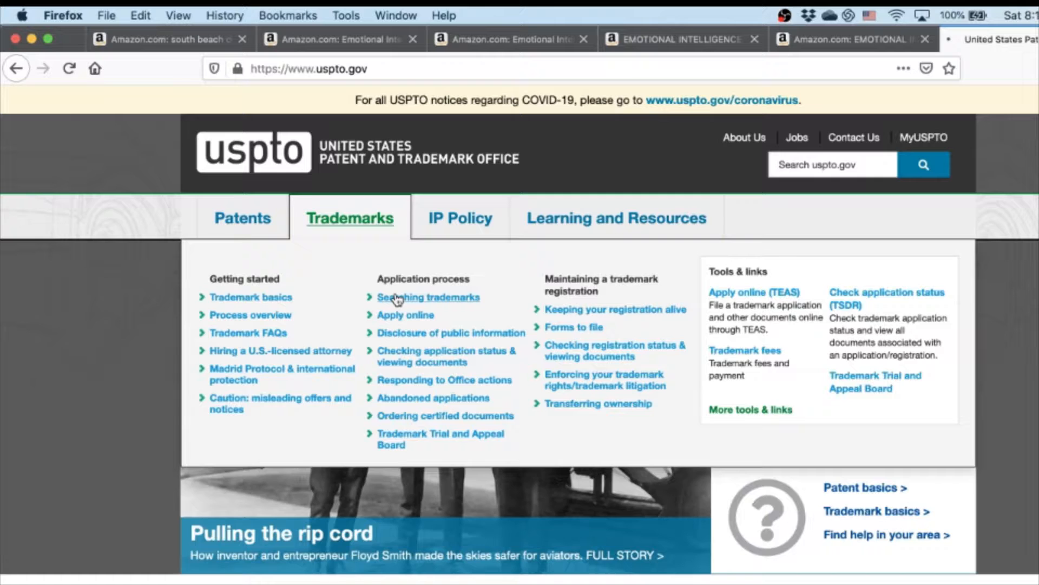
click(428, 297)
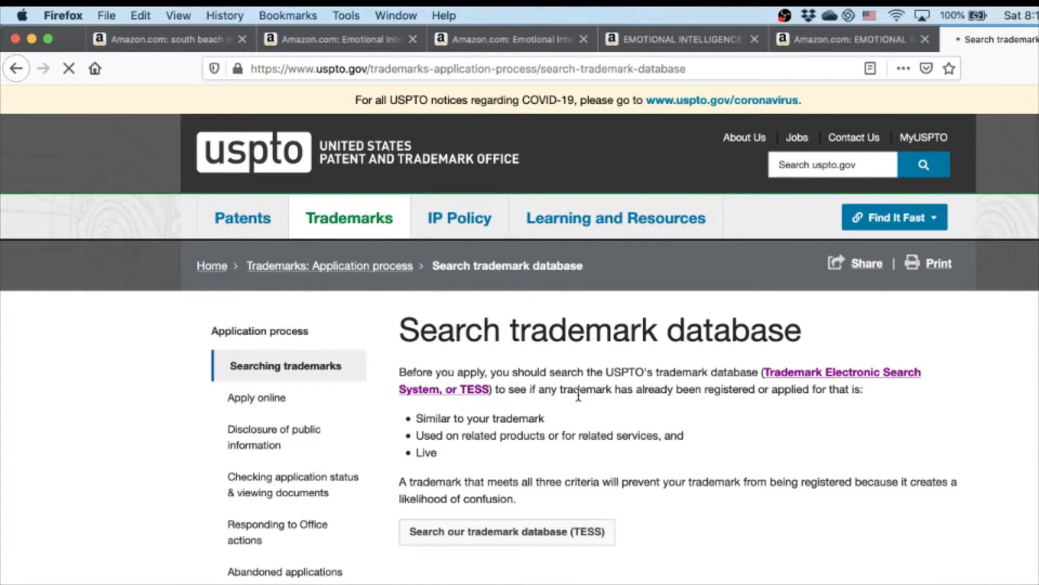
click(506, 532)
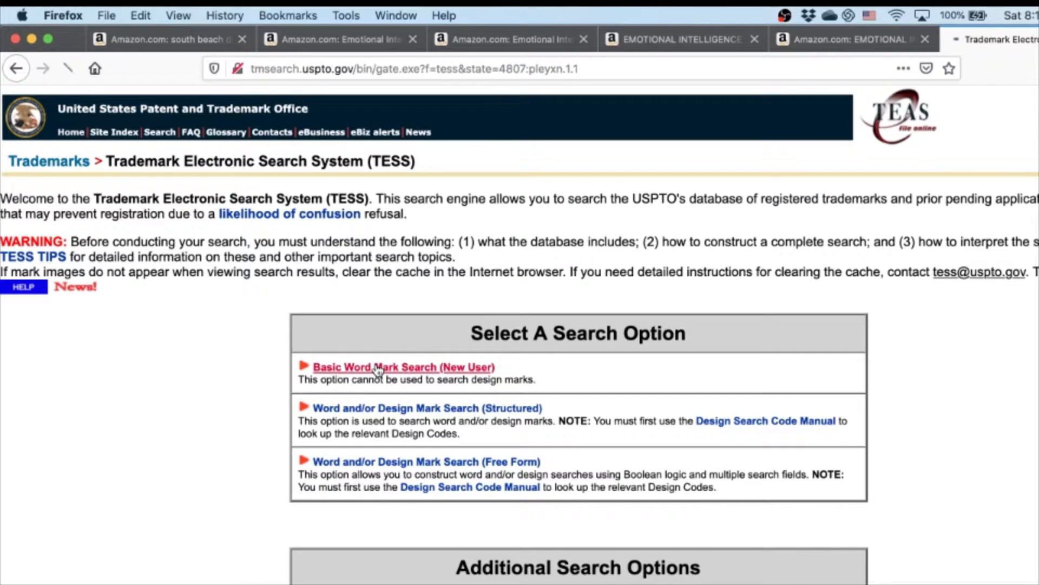
click(404, 366)
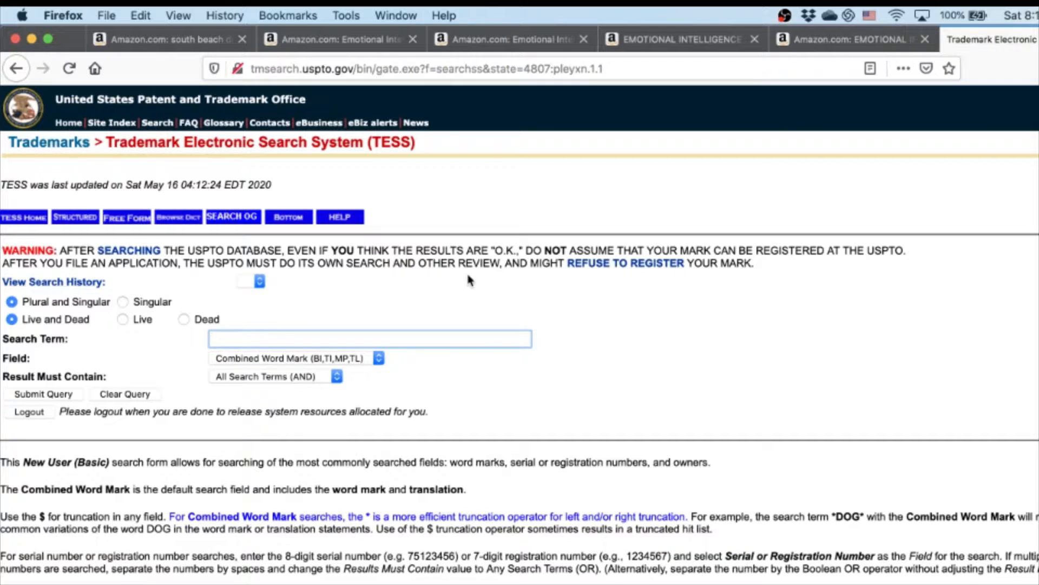
click(370, 338)
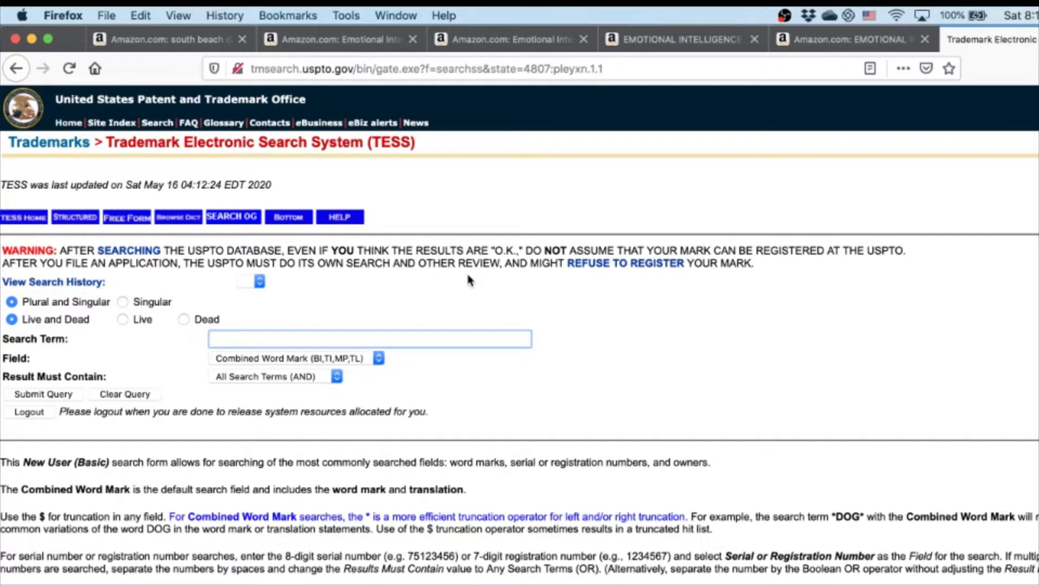
click(369, 339)
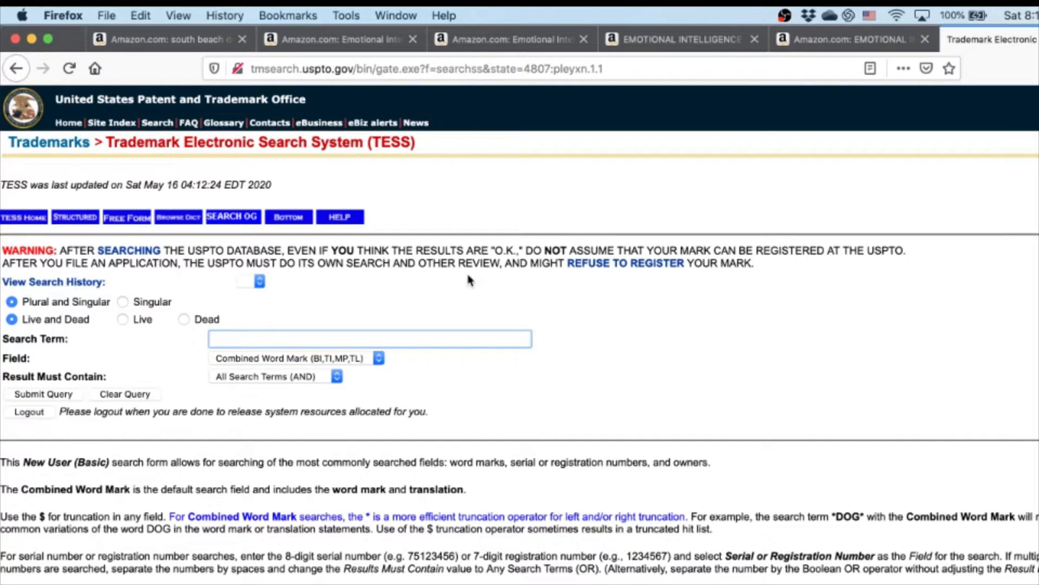
click(370, 338)
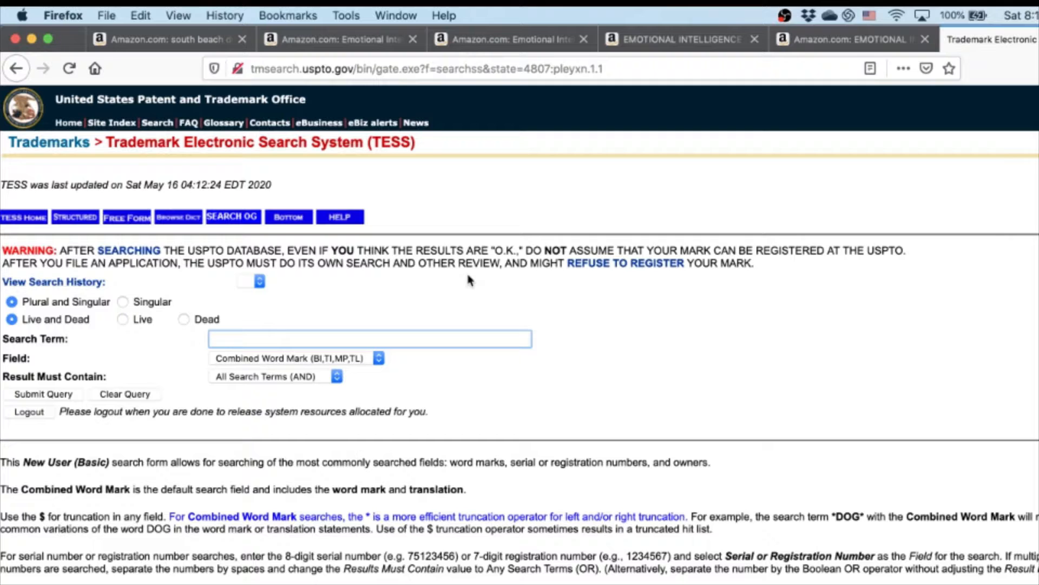
click(369, 339)
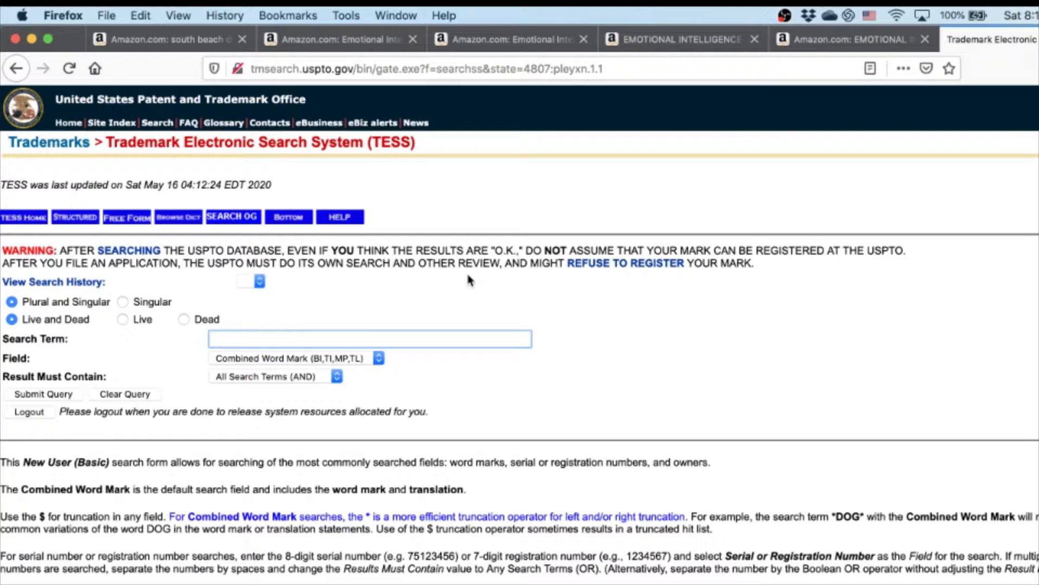
click(369, 339)
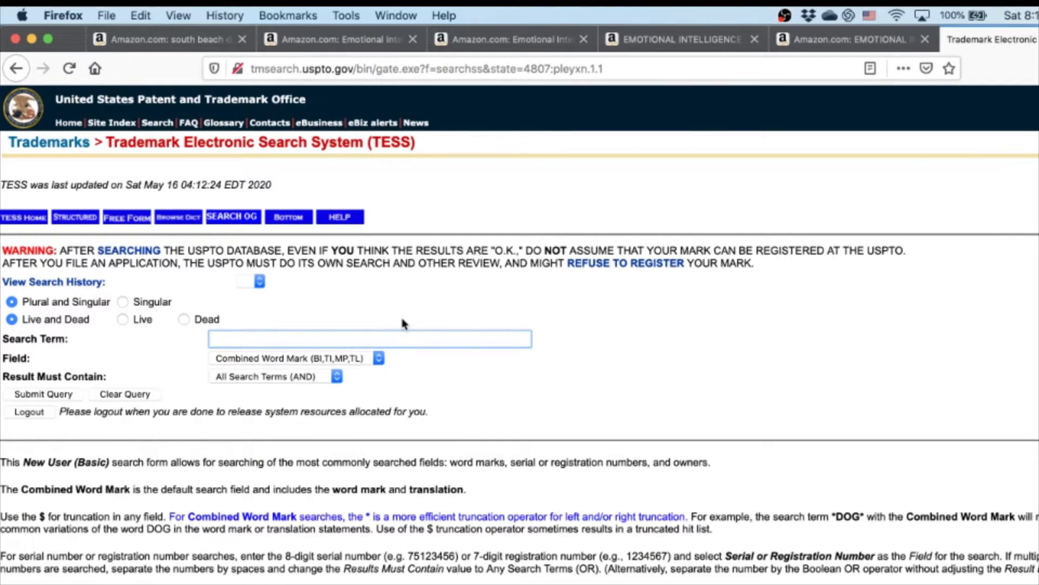
Search TESS for 'south beach diet' and scroll the 45 returned records
text(south b)
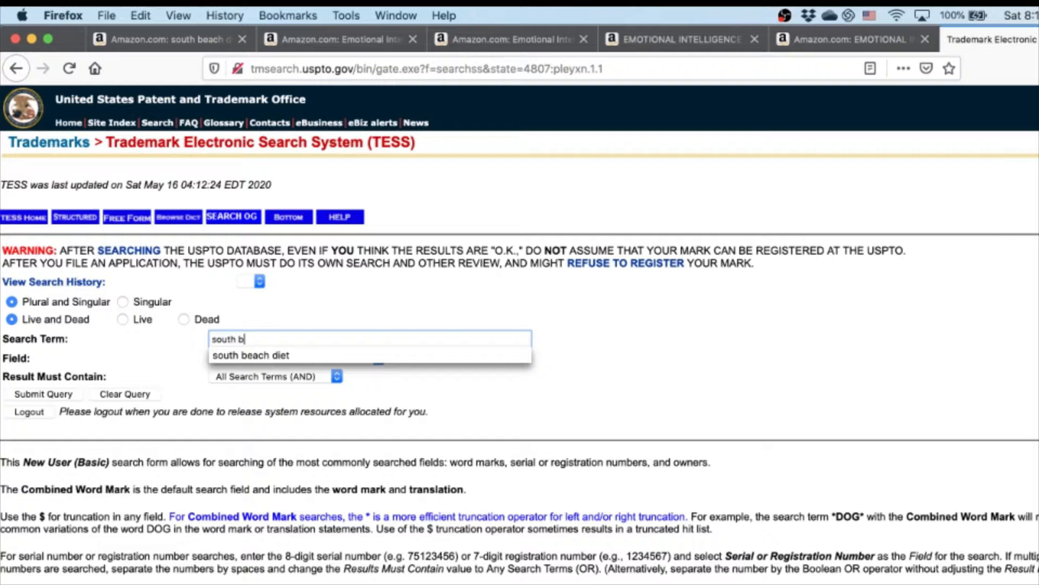
click(42, 393)
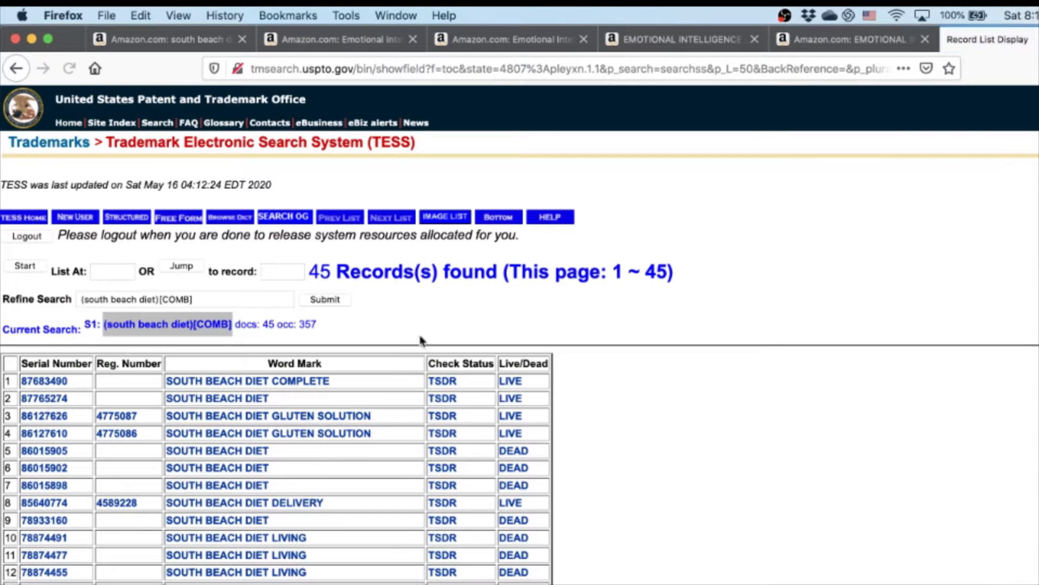
scroll(down, 3)
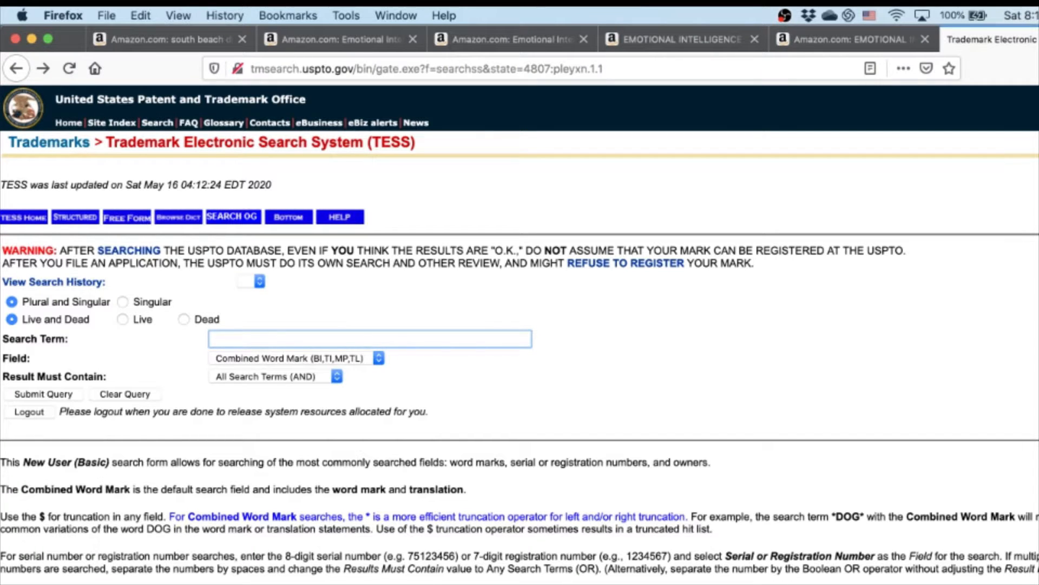
Search the name 'sean d', find no records, and reopen Basic Word Mark Search
text(sean d)
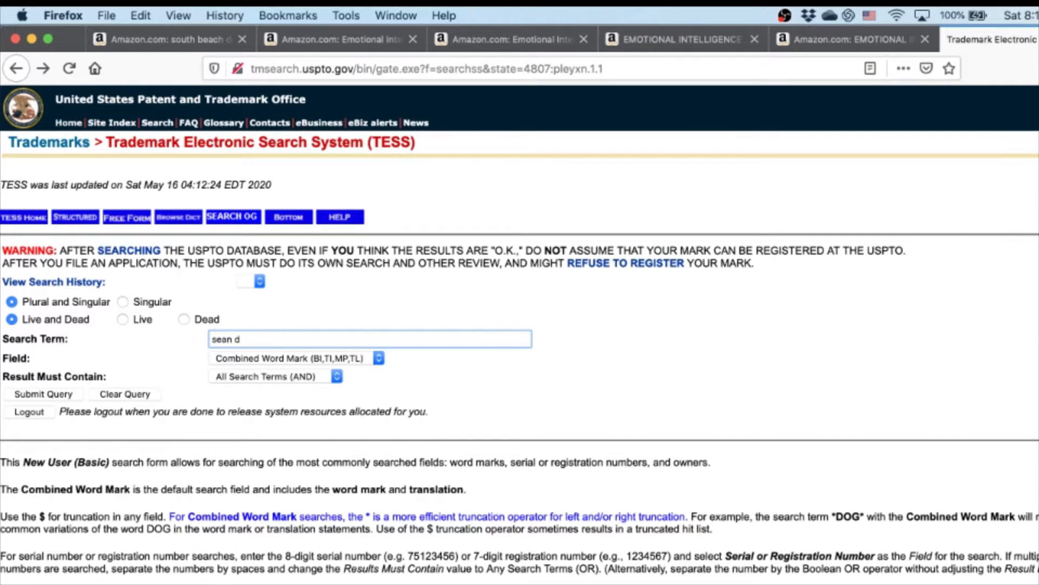
click(43, 394)
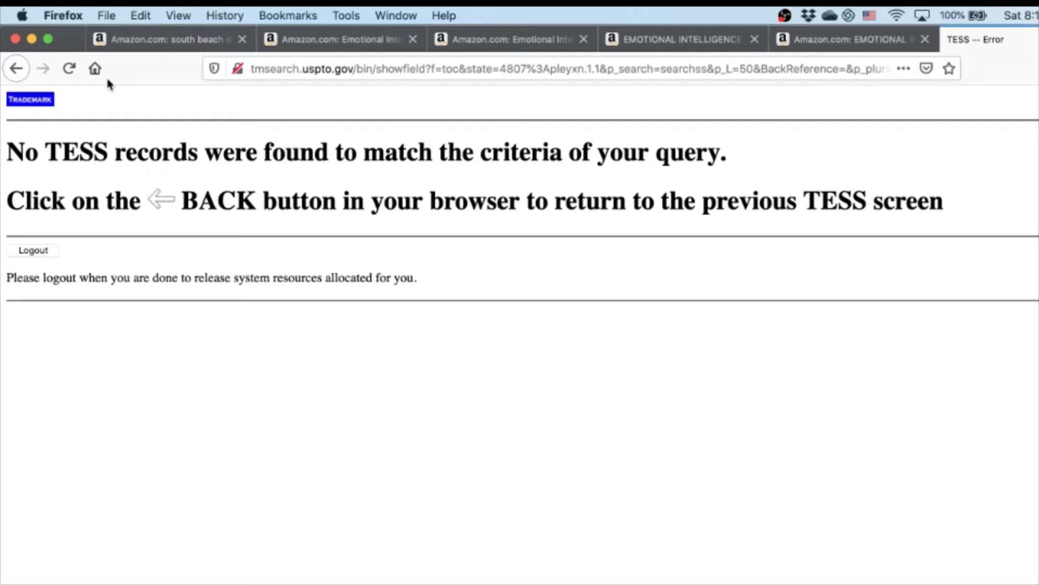
click(16, 69)
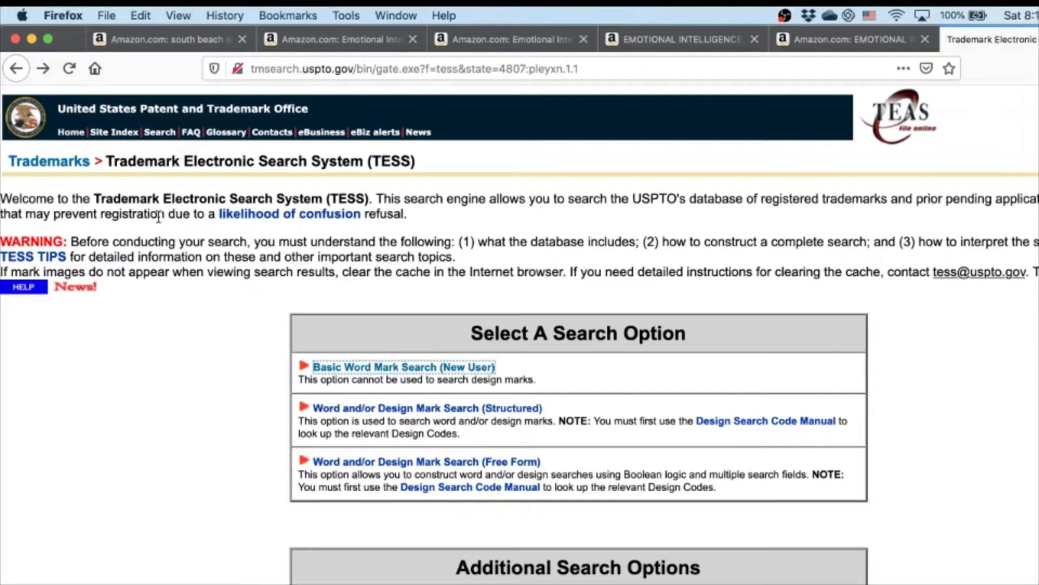
click(403, 366)
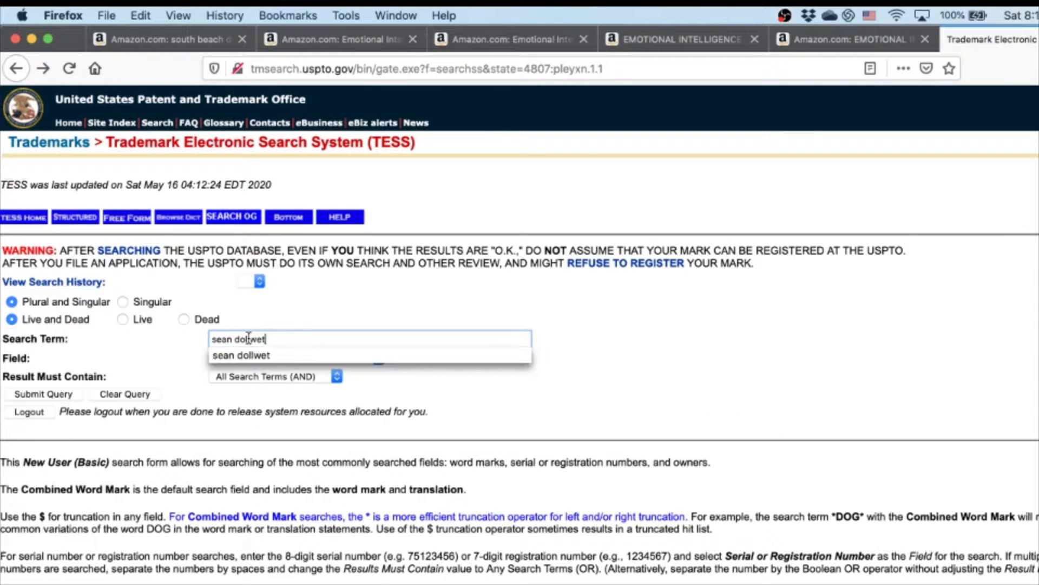
Search 'south beach diet' and open the SOUTH BEACH DIET record in row 2
text(south beahc)
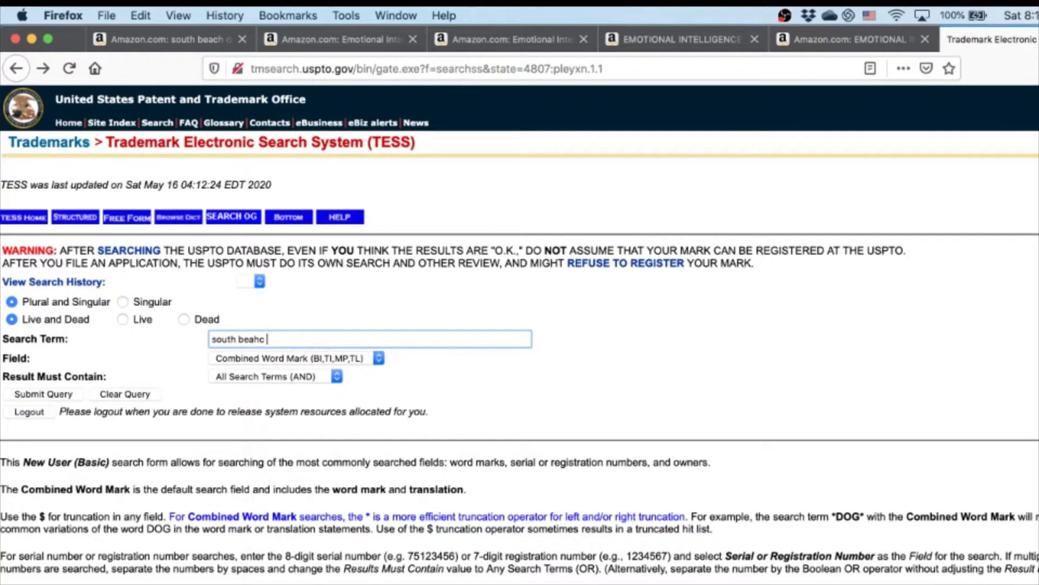
text(south beach diet)
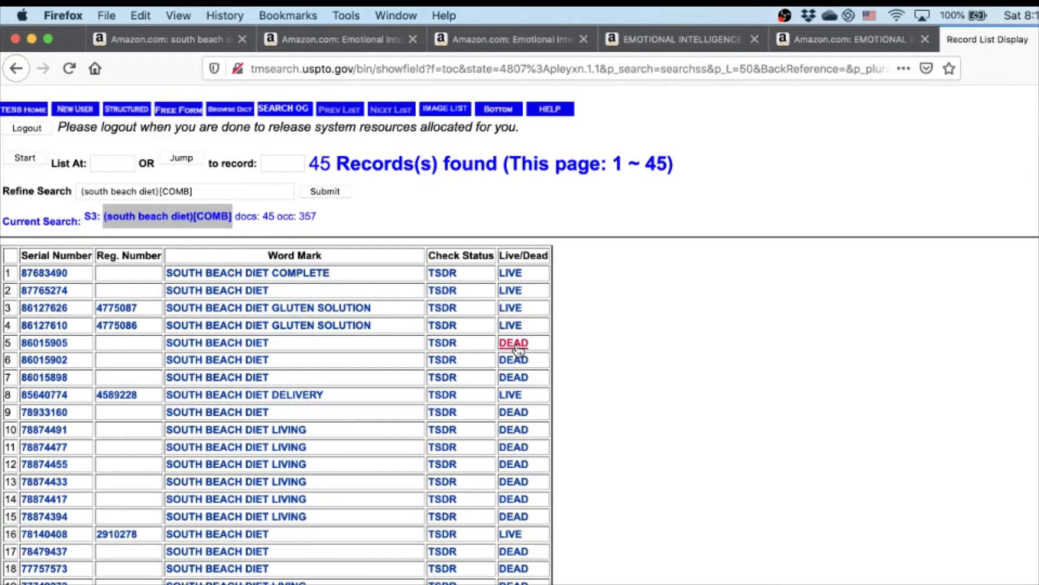
mouse_move(590, 321)
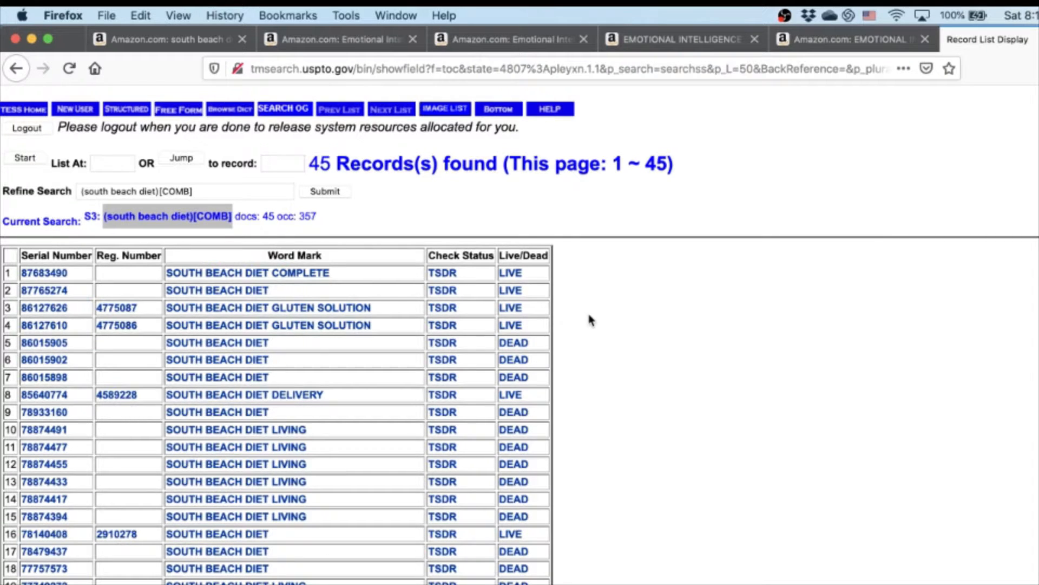
scroll(down, 3)
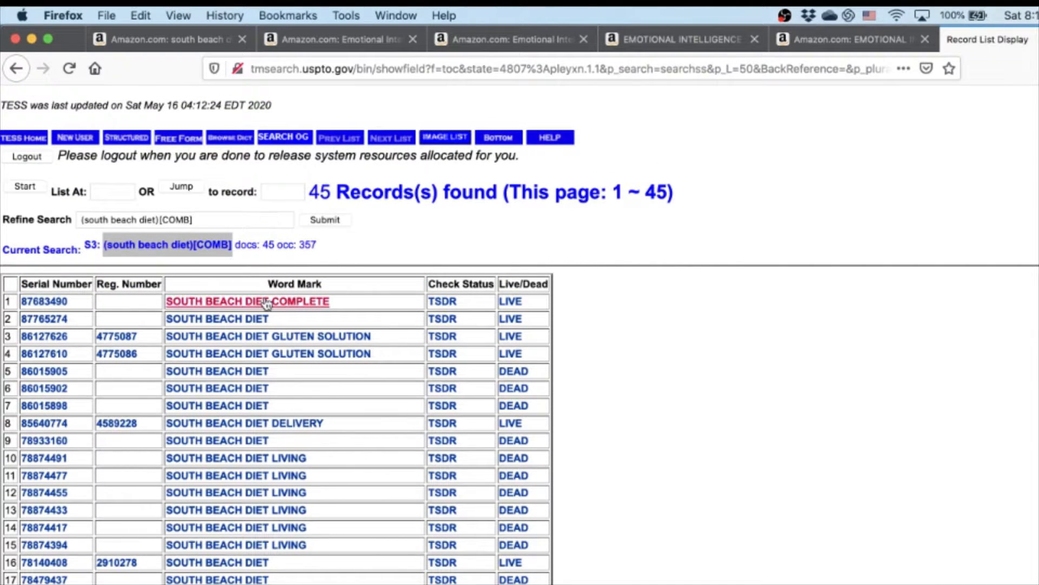
scroll(down, 3)
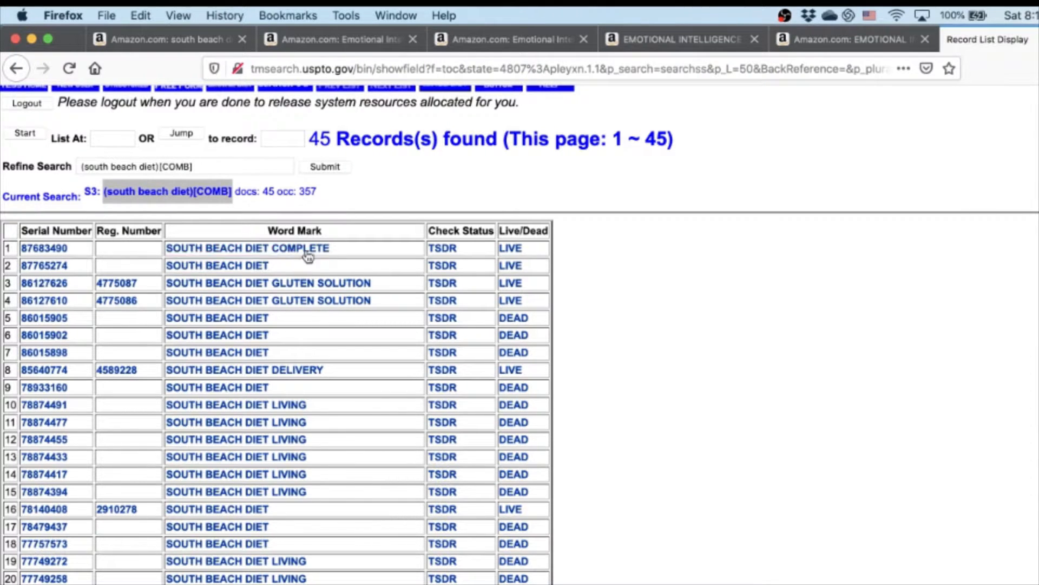
click(247, 248)
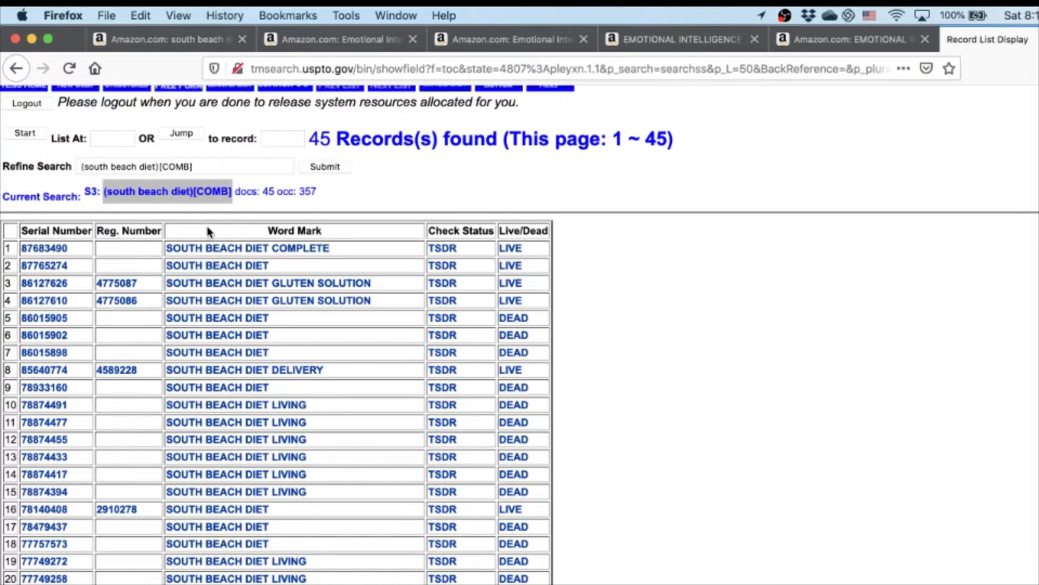
mouse_move(400, 312)
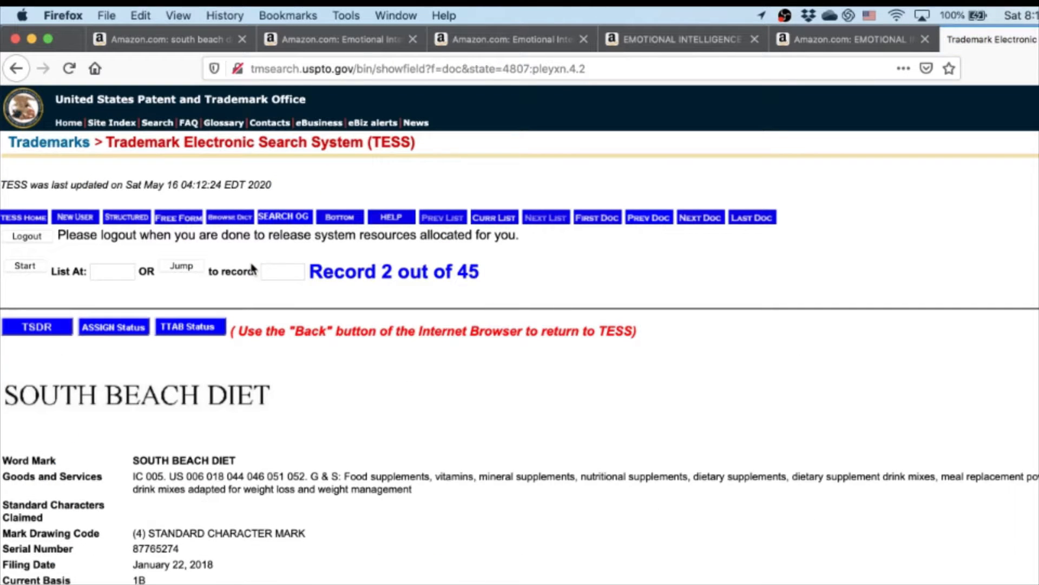
Highlight the record's goods and services, standard character mark code, and DIET disclaimer
scroll(down, 3)
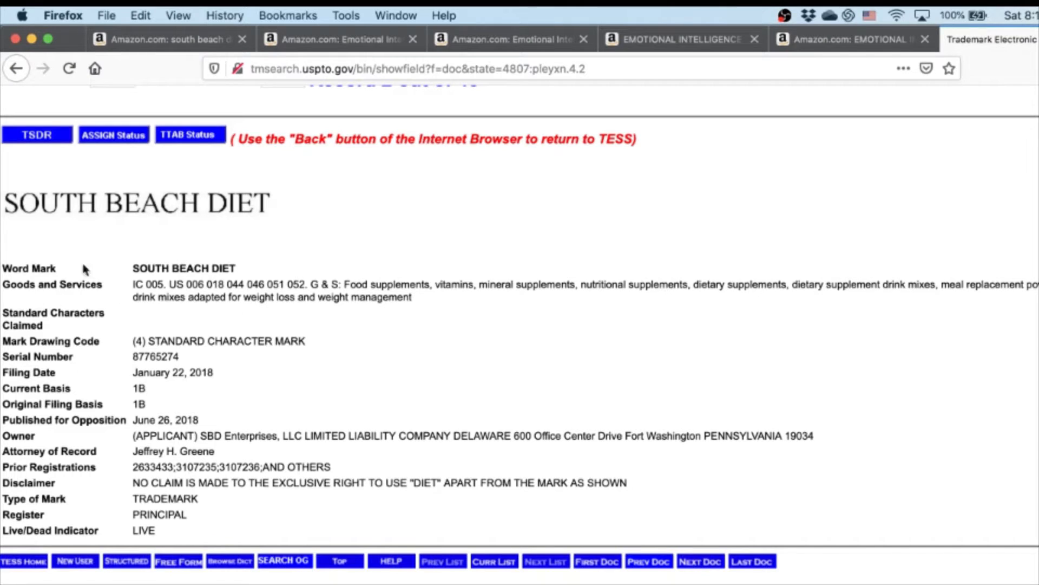
mouse_move(98, 361)
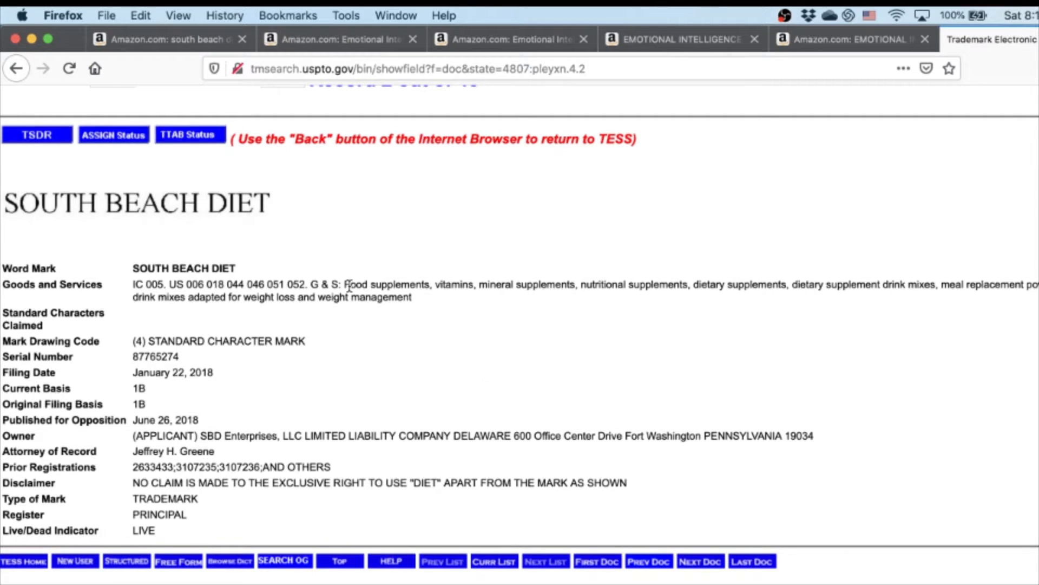
mouse_move(600, 279)
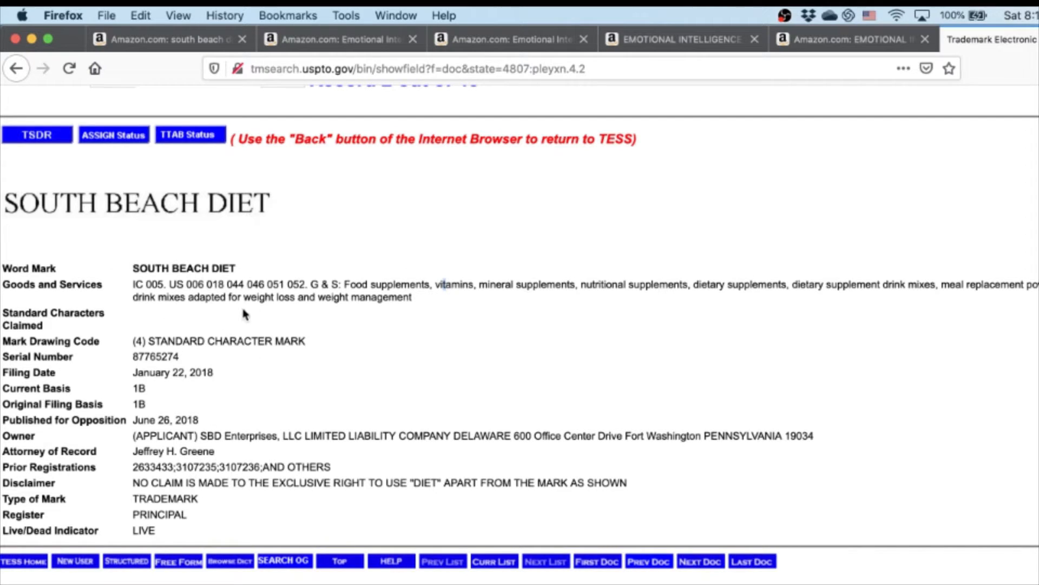
drag(344, 284, 411, 297)
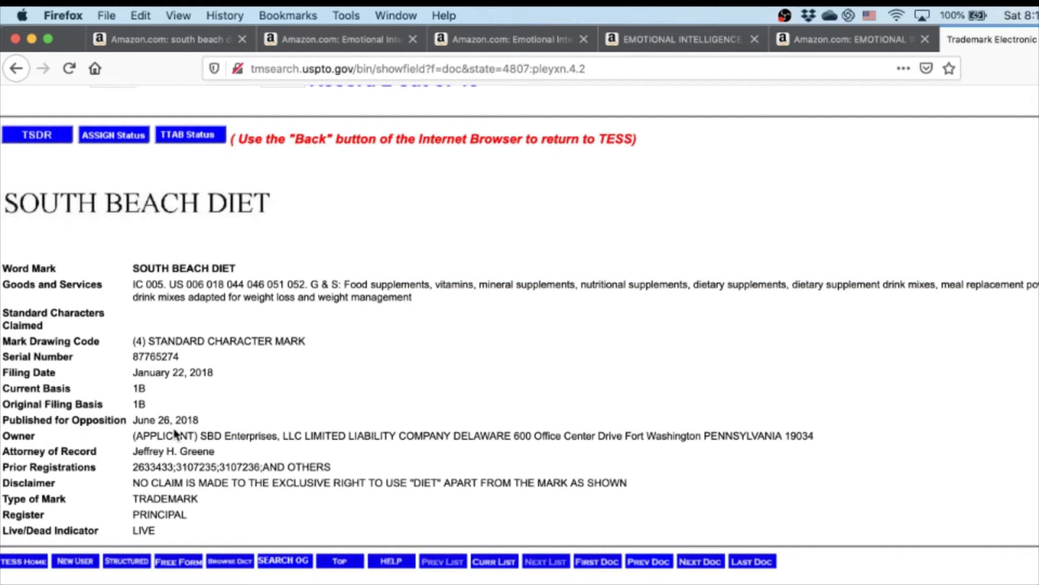
drag(222, 435, 301, 435)
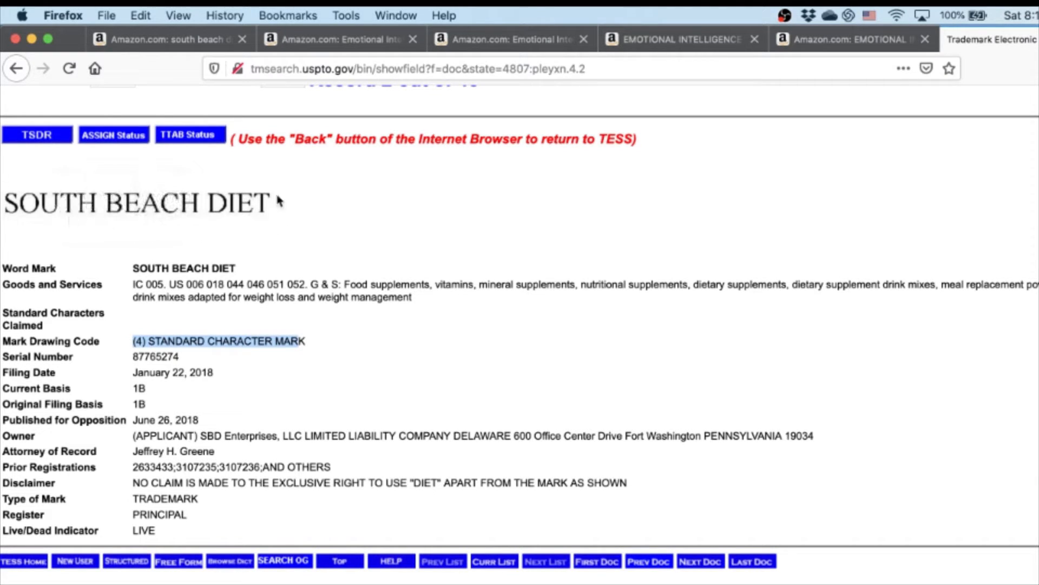
mouse_move(361, 386)
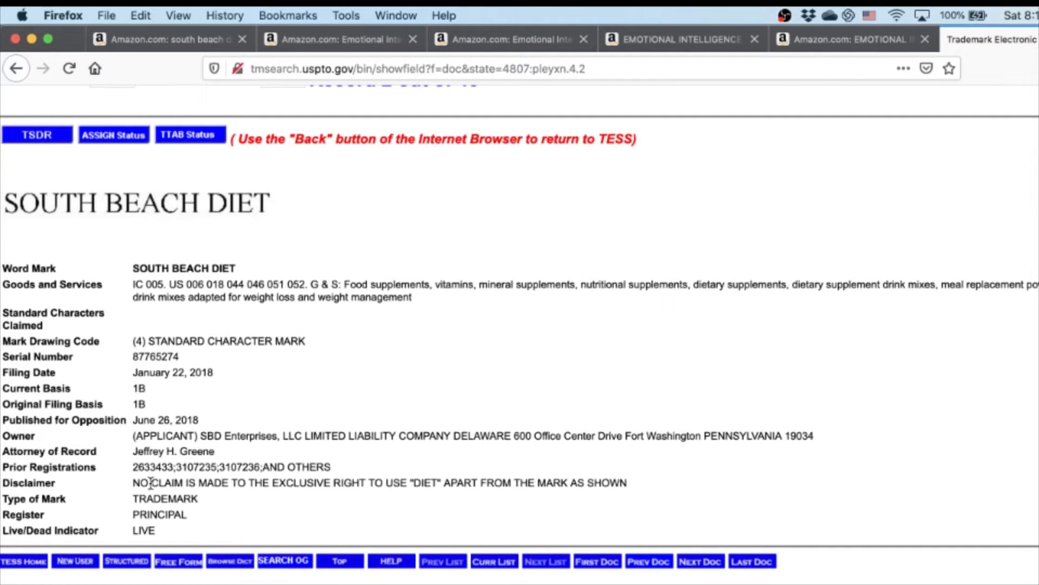
drag(152, 482, 597, 483)
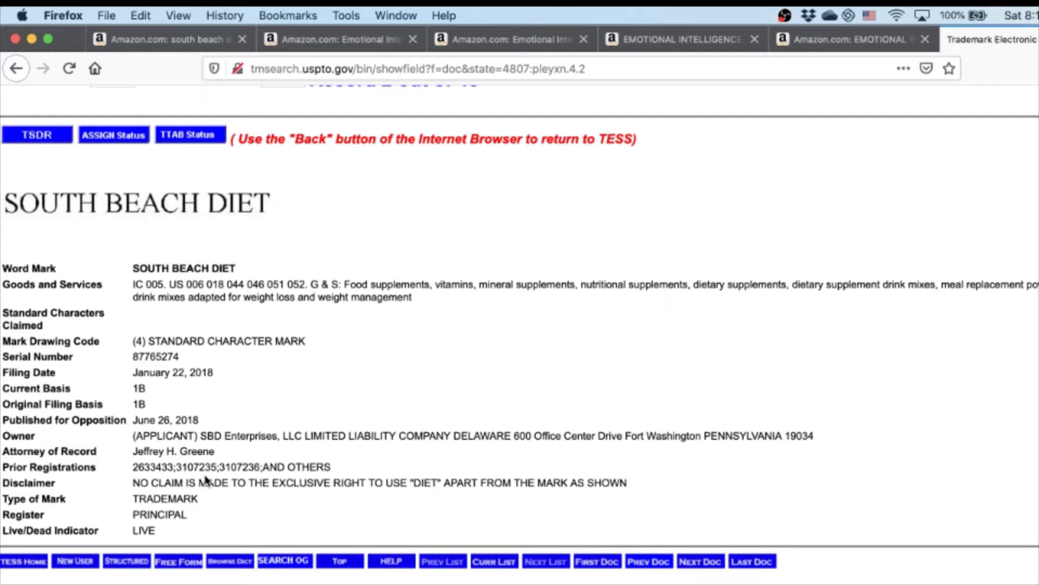
mouse_move(470, 497)
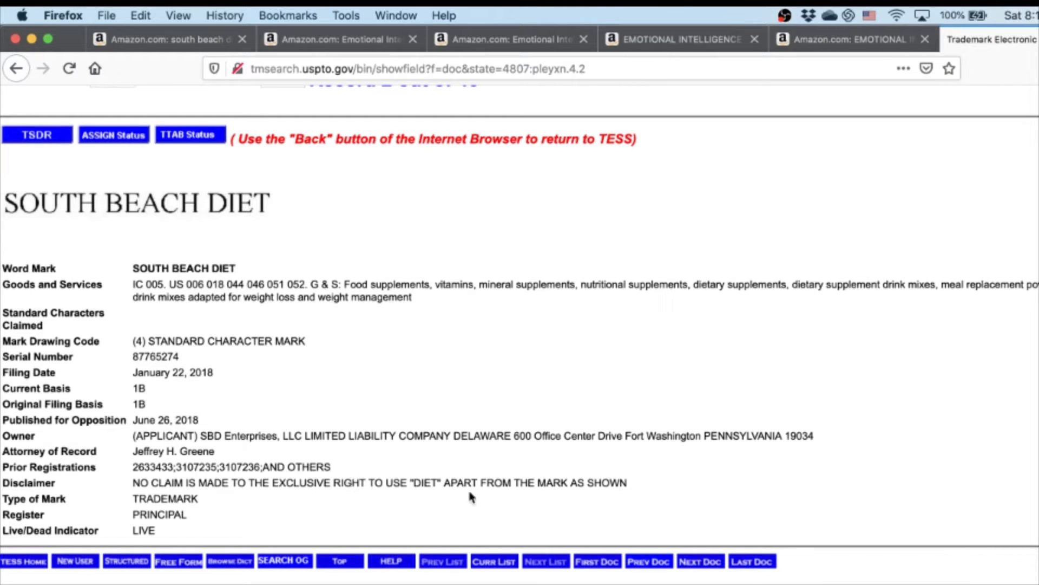
mouse_move(428, 198)
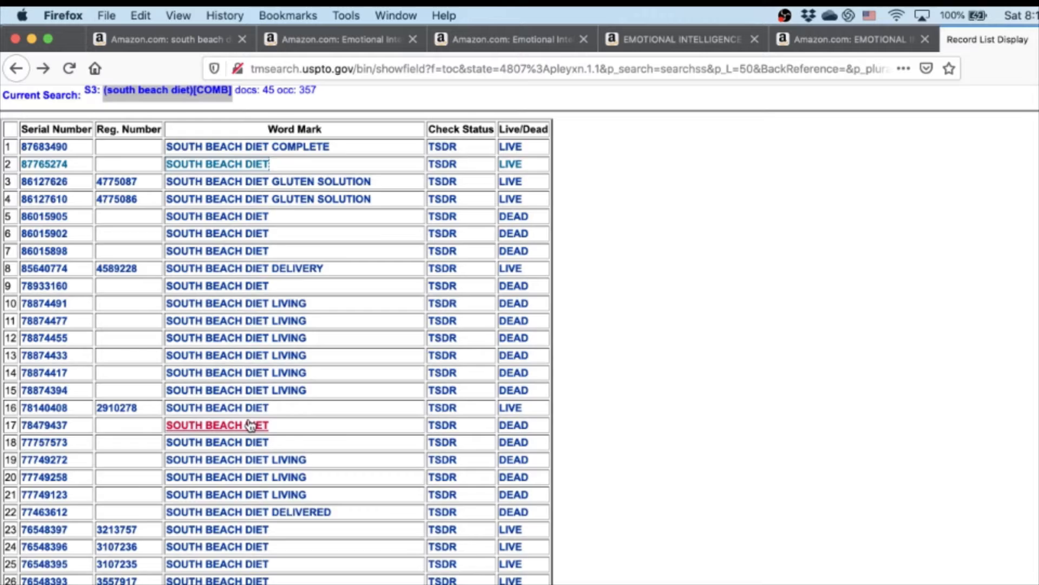
scroll(down, 3)
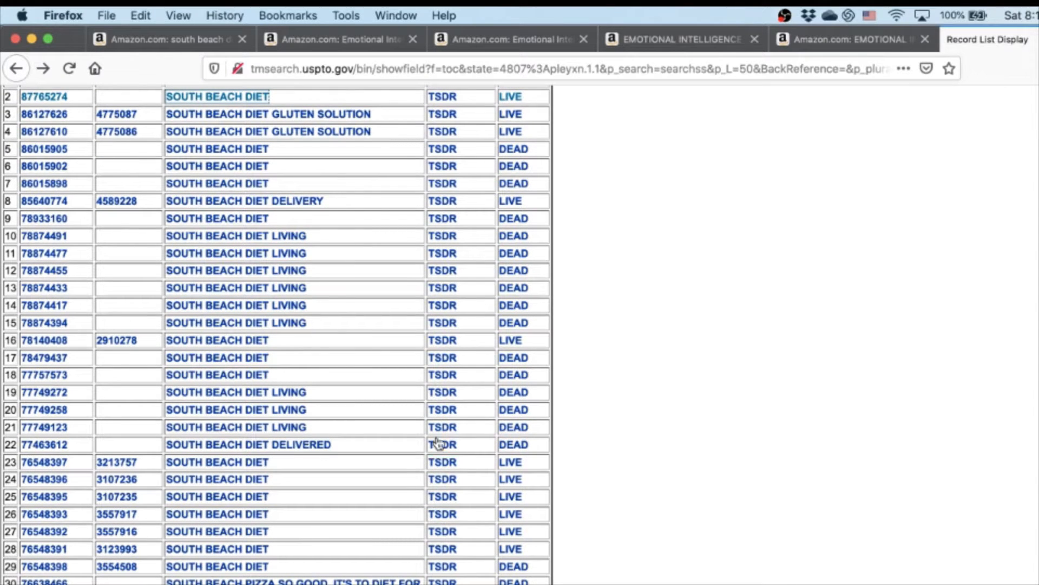
mouse_move(317, 257)
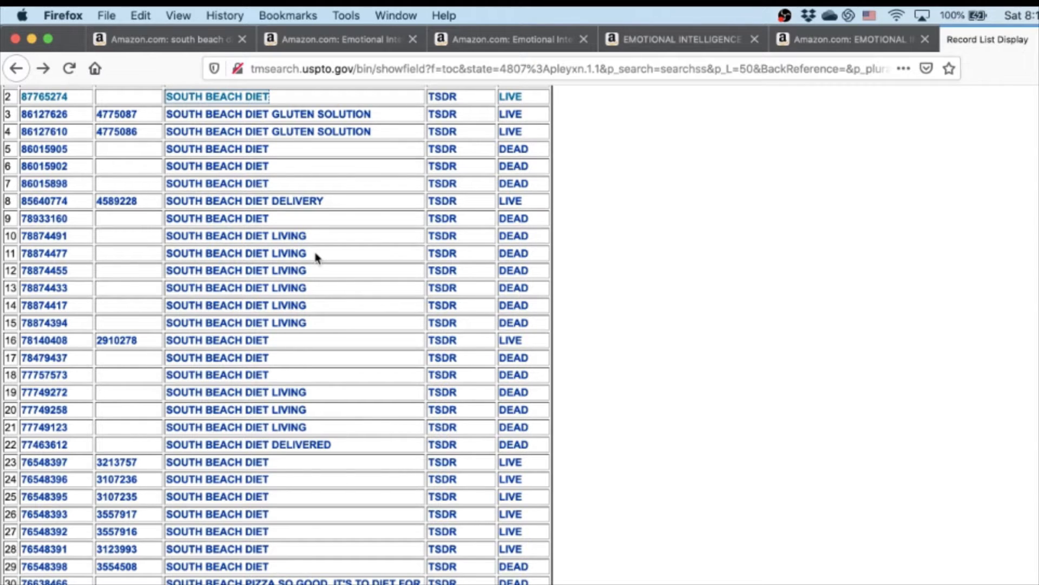
mouse_move(318, 311)
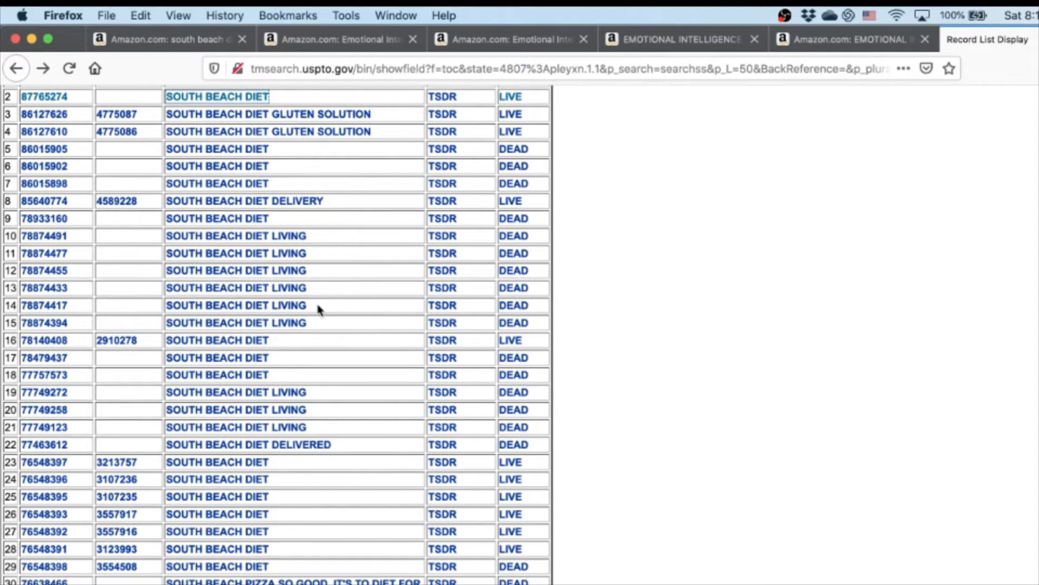
scroll(down, 3)
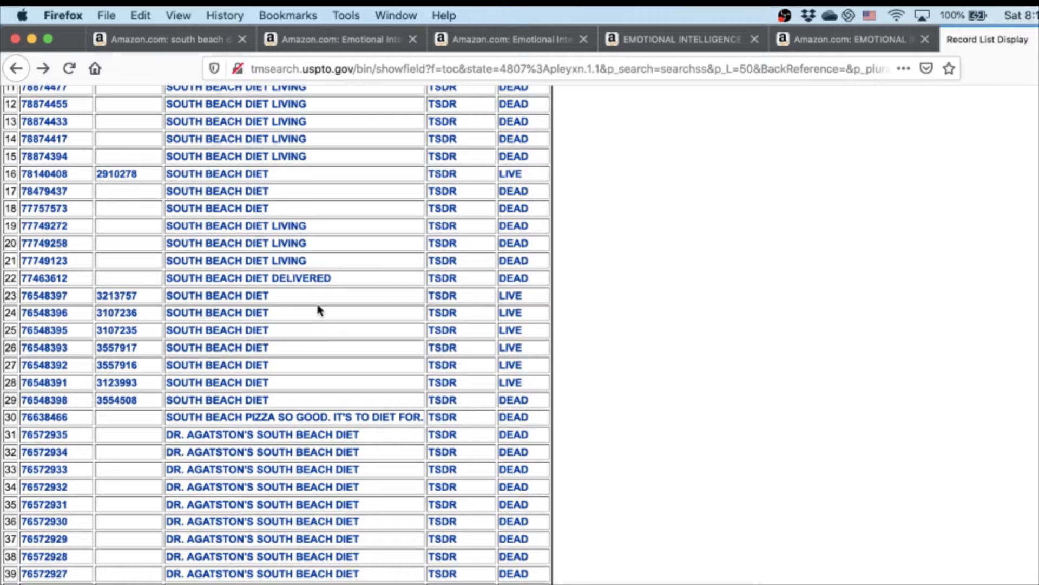
scroll(up, 3)
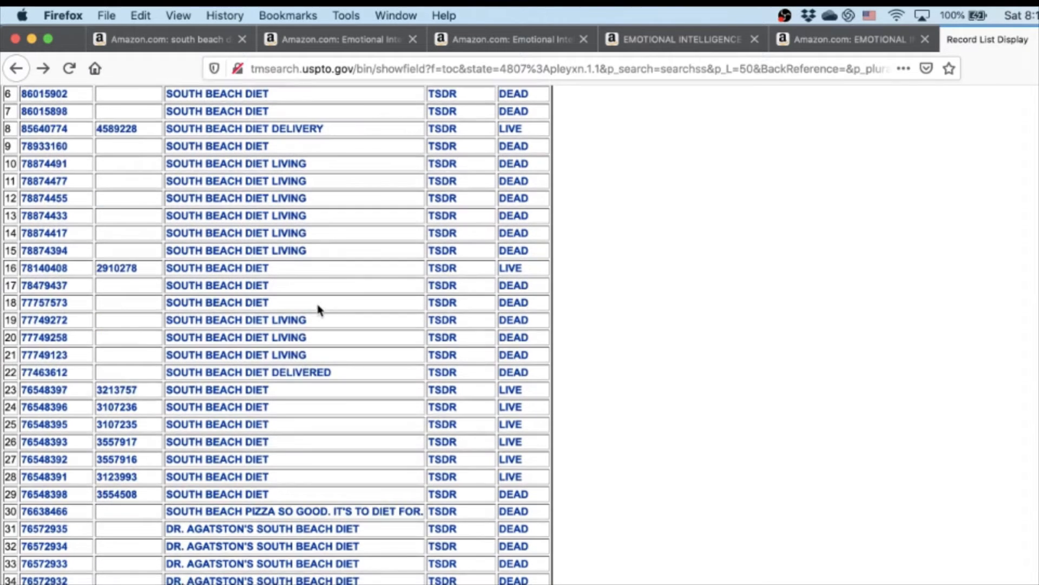
scroll(down, 3)
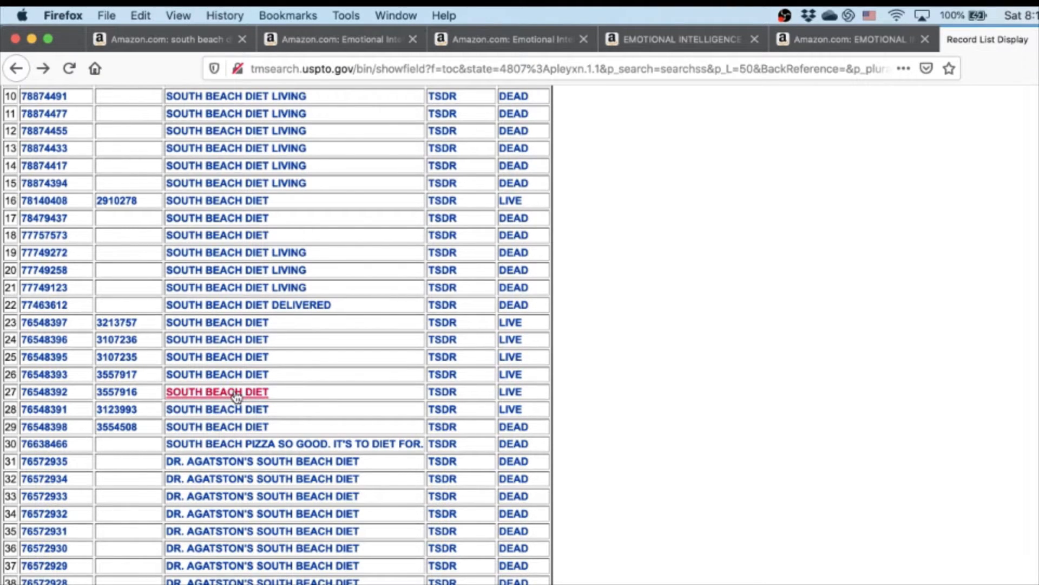
click(216, 391)
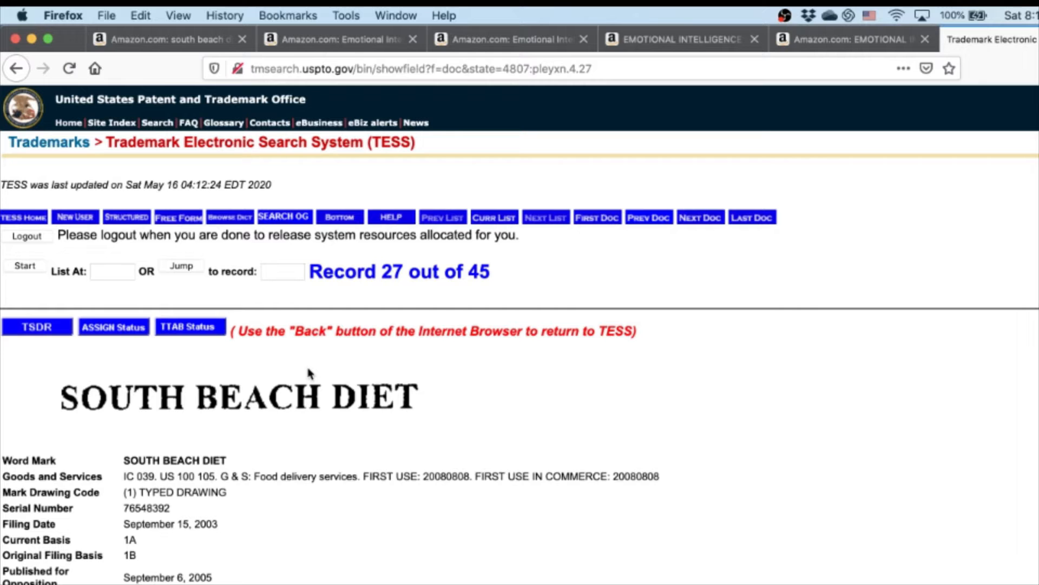
scroll(down, 3)
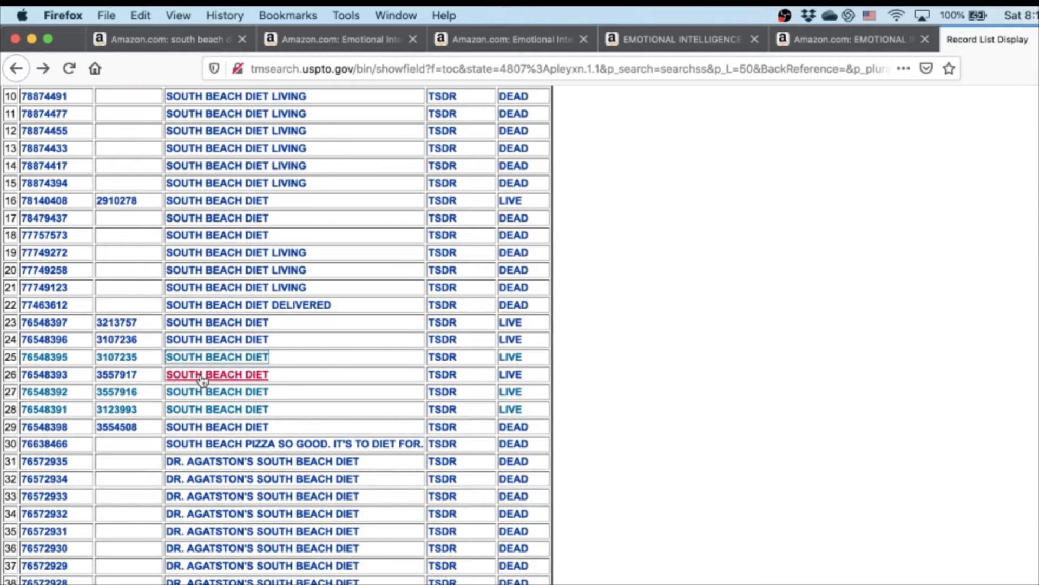
click(198, 374)
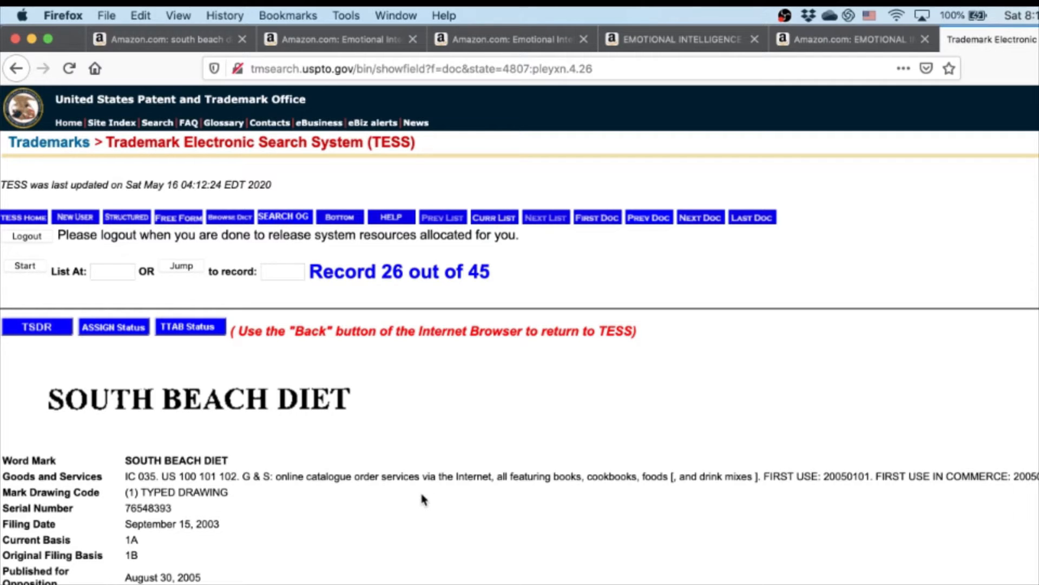
scroll(down, 3)
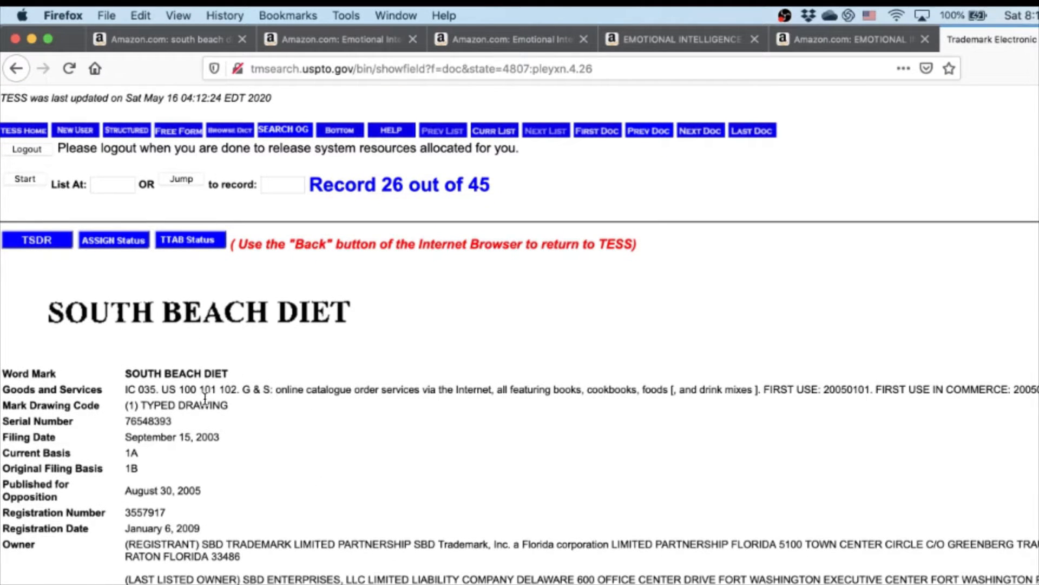
drag(180, 389, 225, 390)
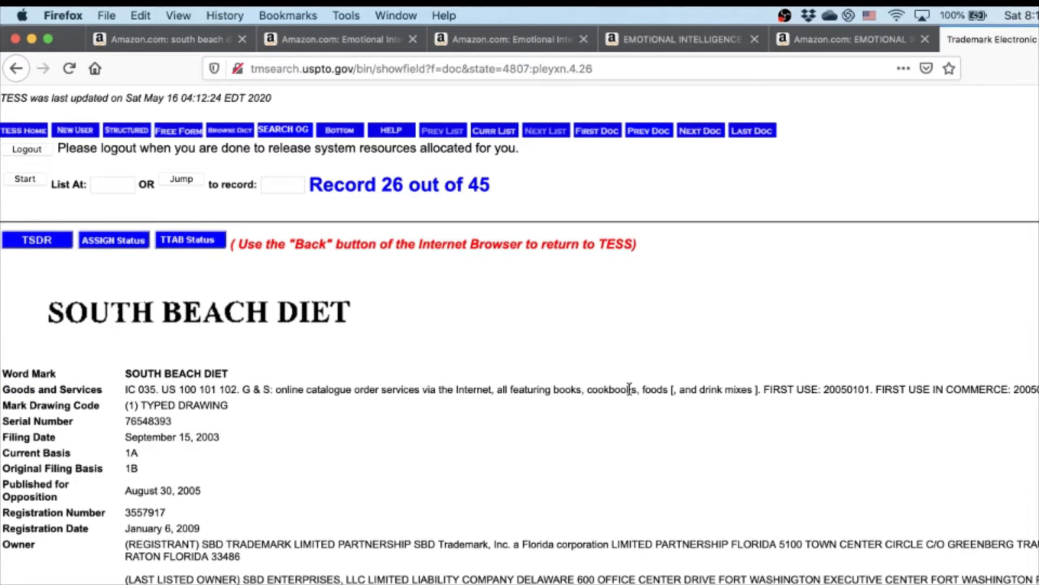
mouse_move(399, 493)
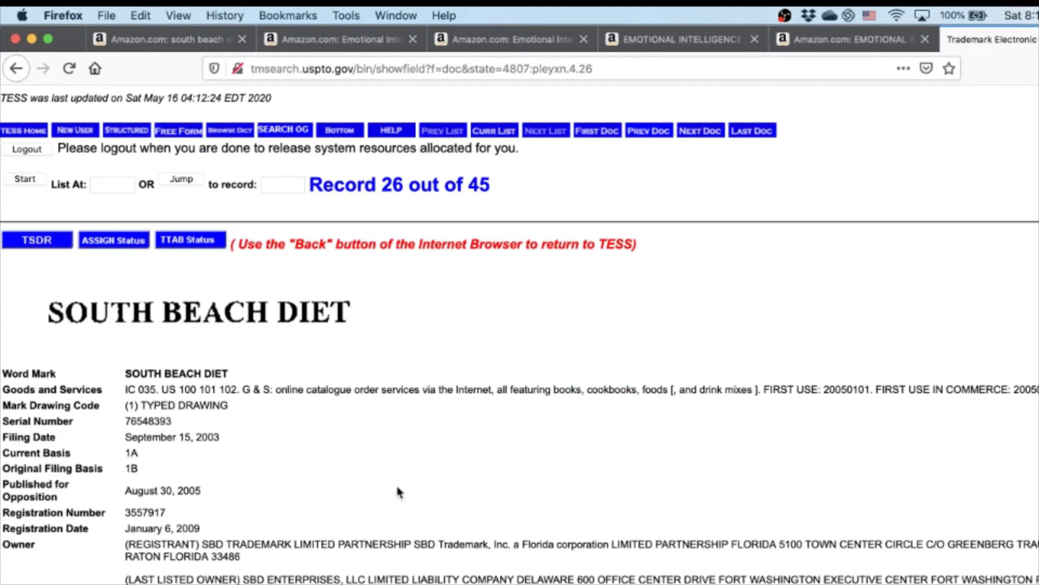
mouse_move(320, 403)
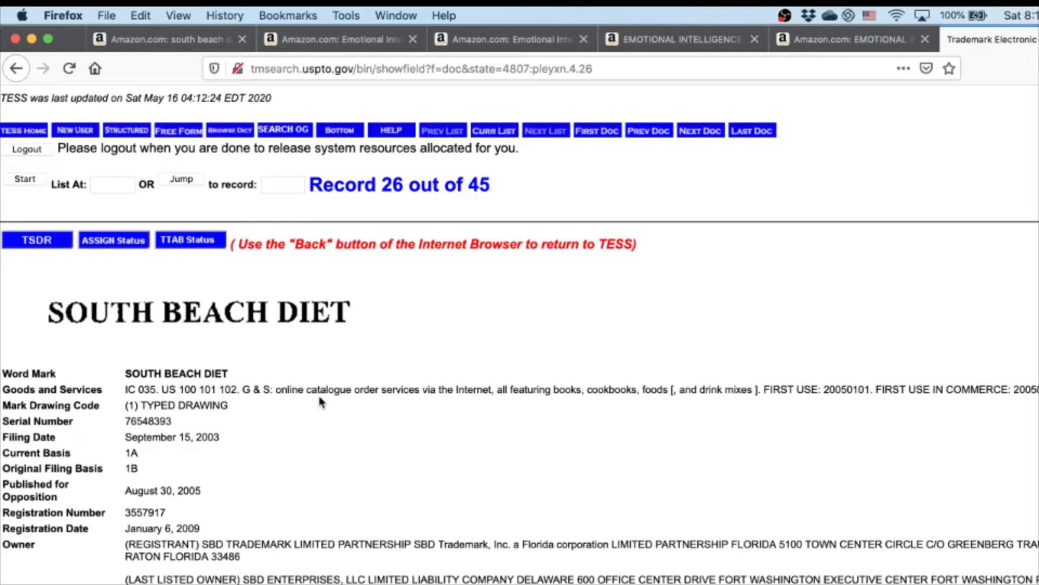
mouse_move(371, 395)
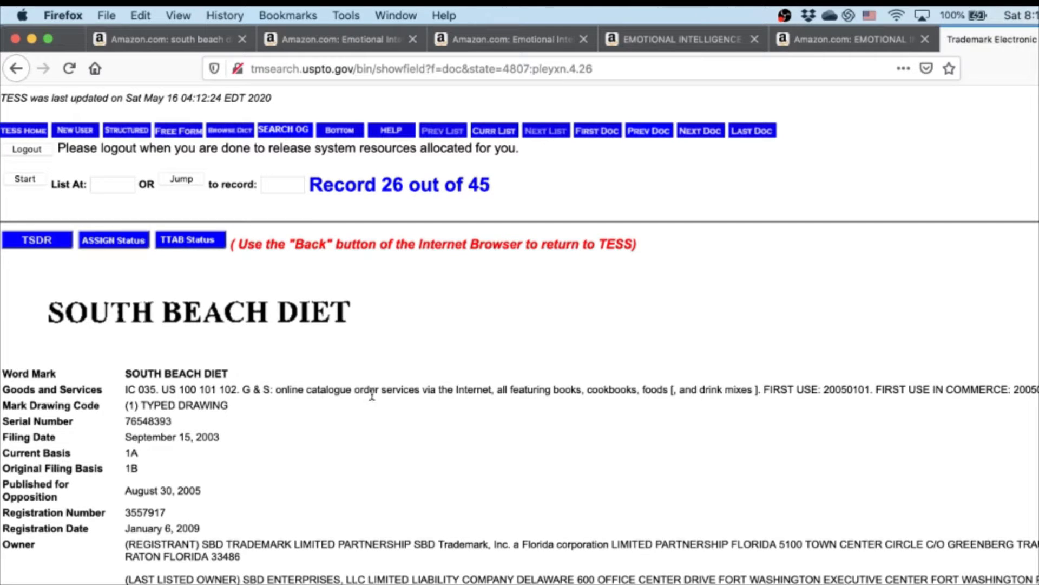
mouse_move(121, 263)
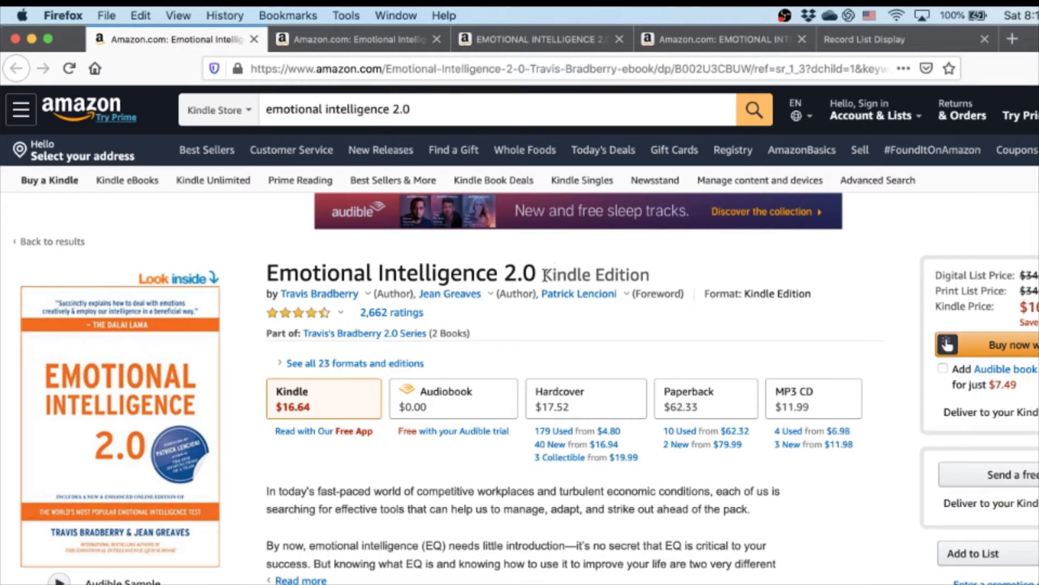
Dismiss the author popup and select the title 'Emotional Intelligence 2.0' to copy
double_click(402, 273)
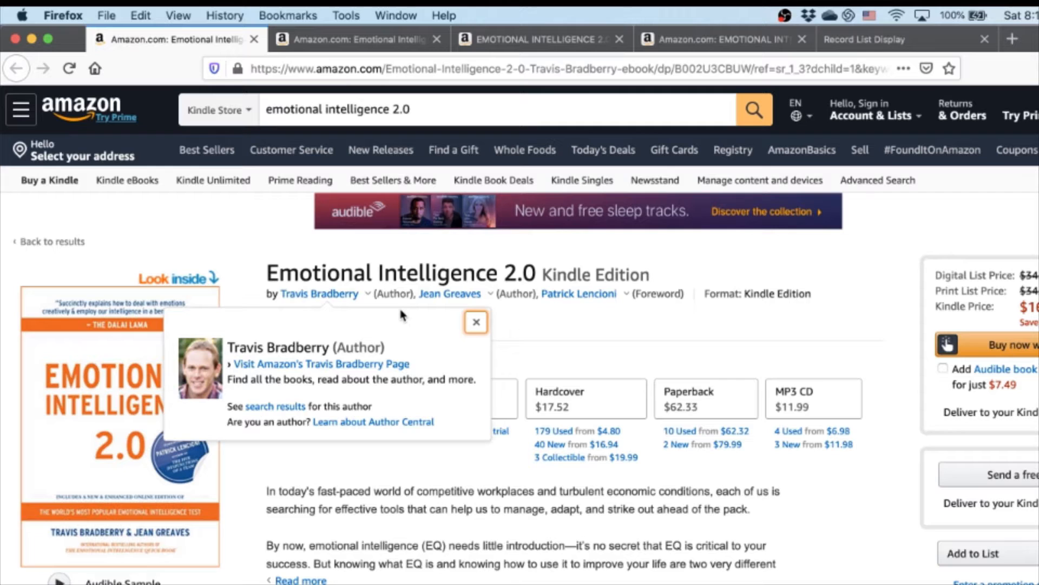
click(476, 322)
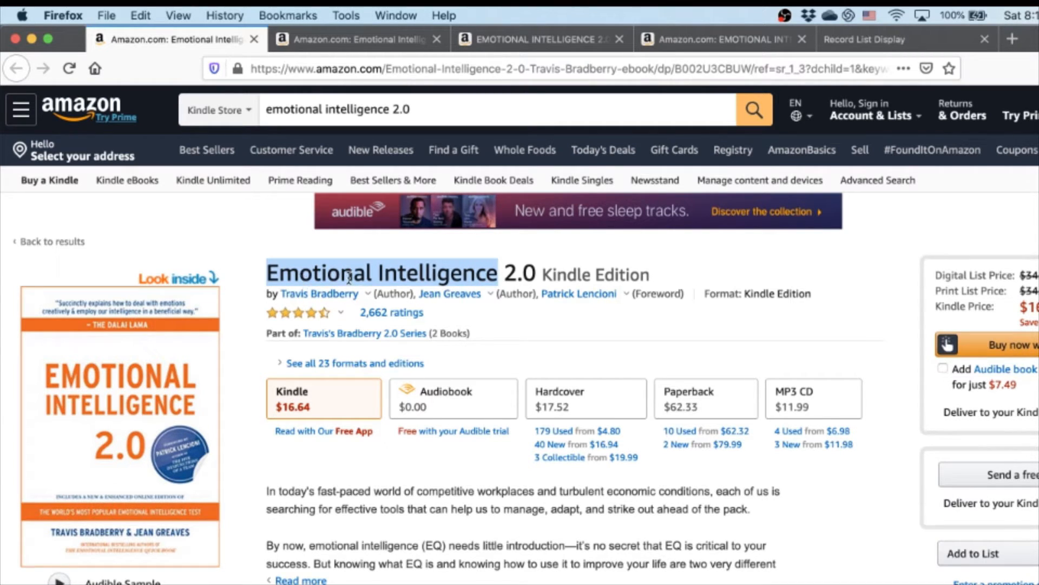
double_click(520, 273)
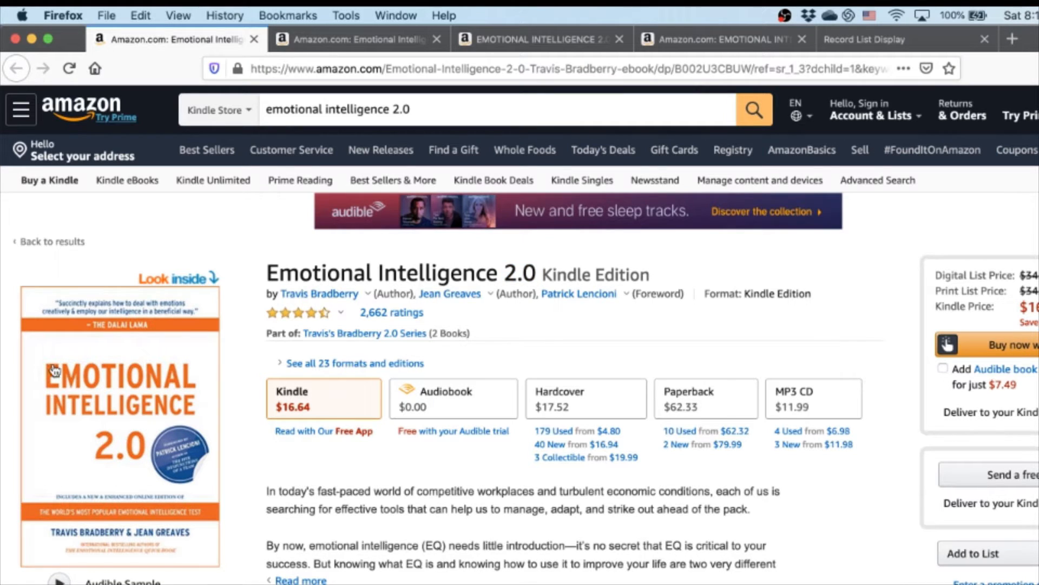
mouse_move(193, 329)
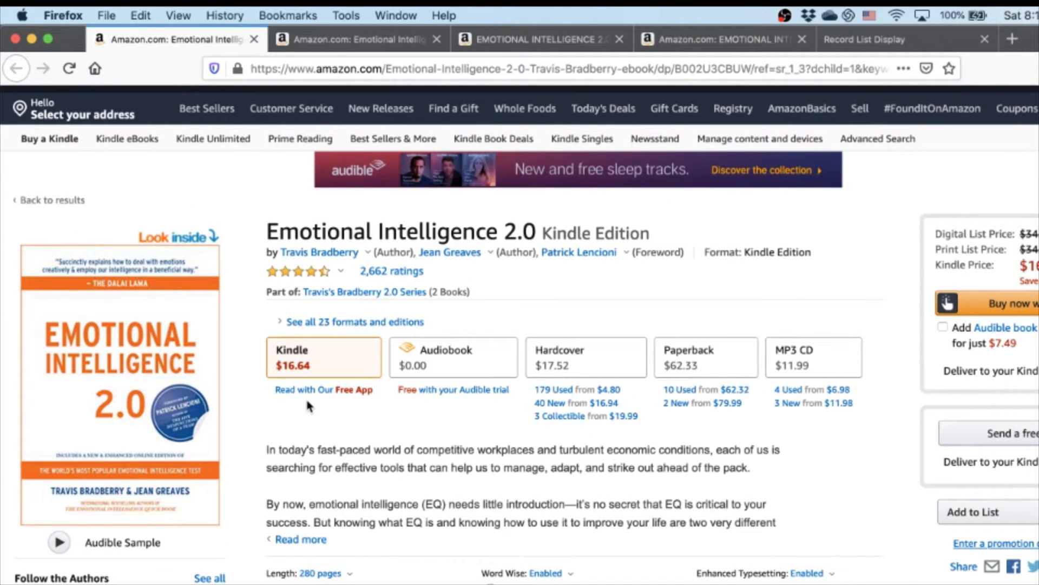
mouse_move(519, 215)
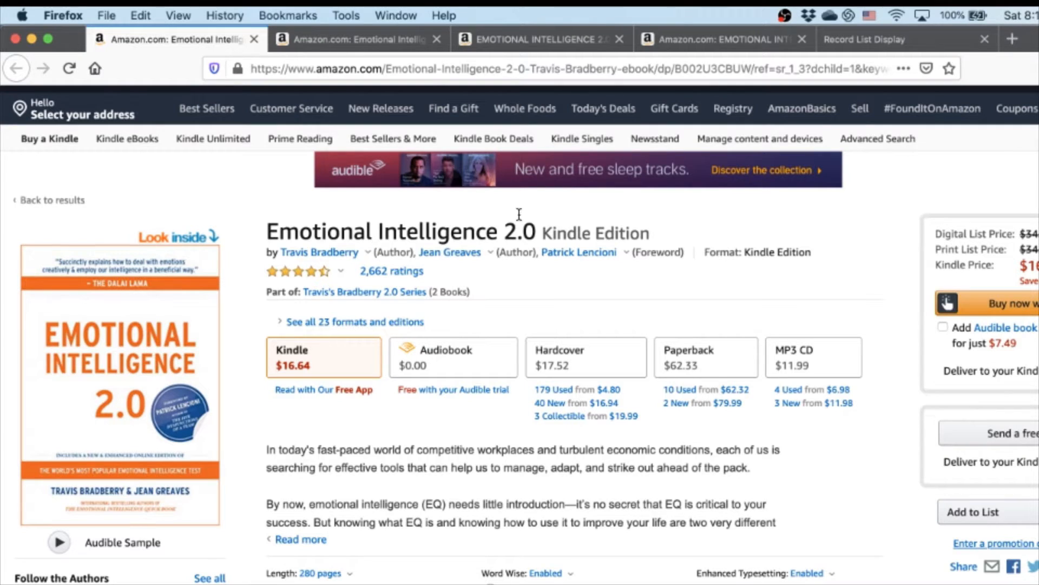
mouse_move(549, 222)
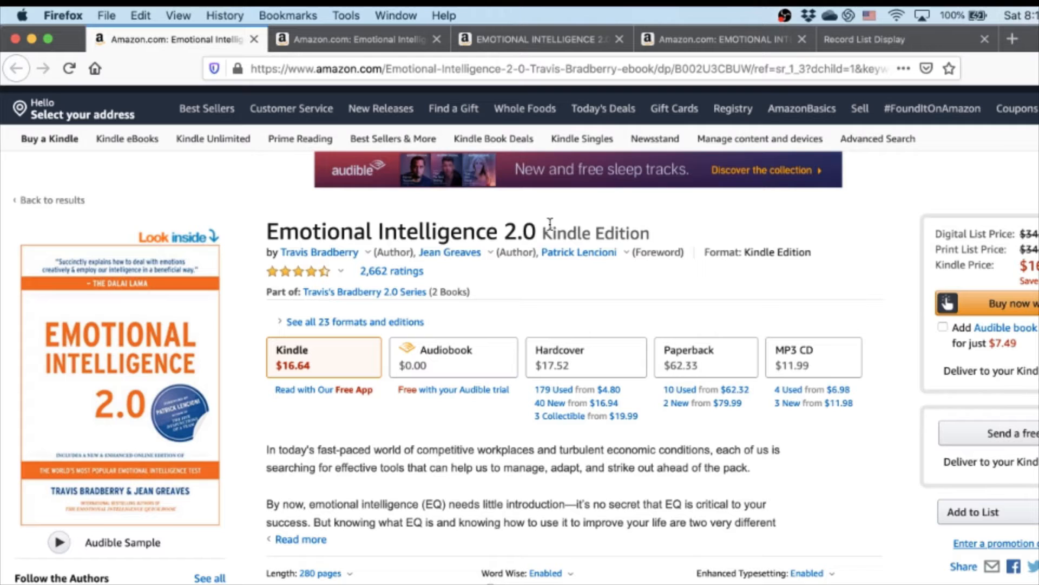
mouse_move(525, 224)
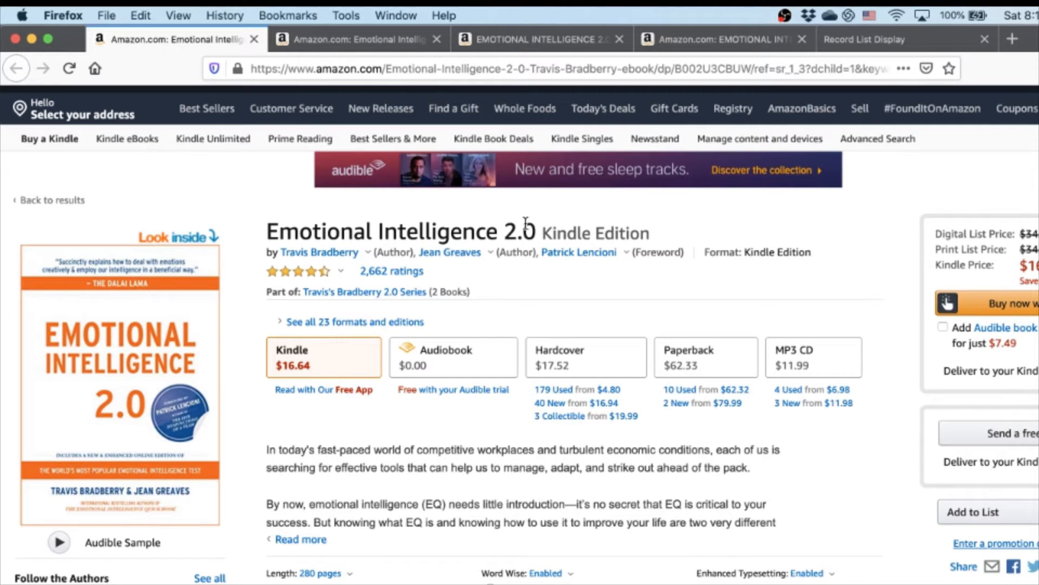
double_click(456, 232)
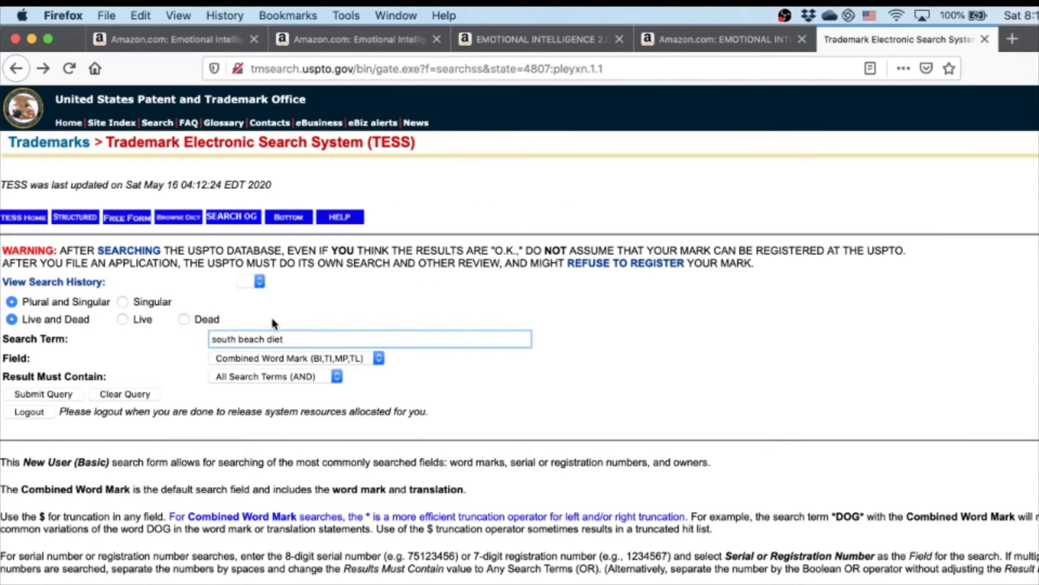
Submit a TESS word mark search for 'Emotional Intelligence 2.0'
text(Emotional Intelligence 2.0)
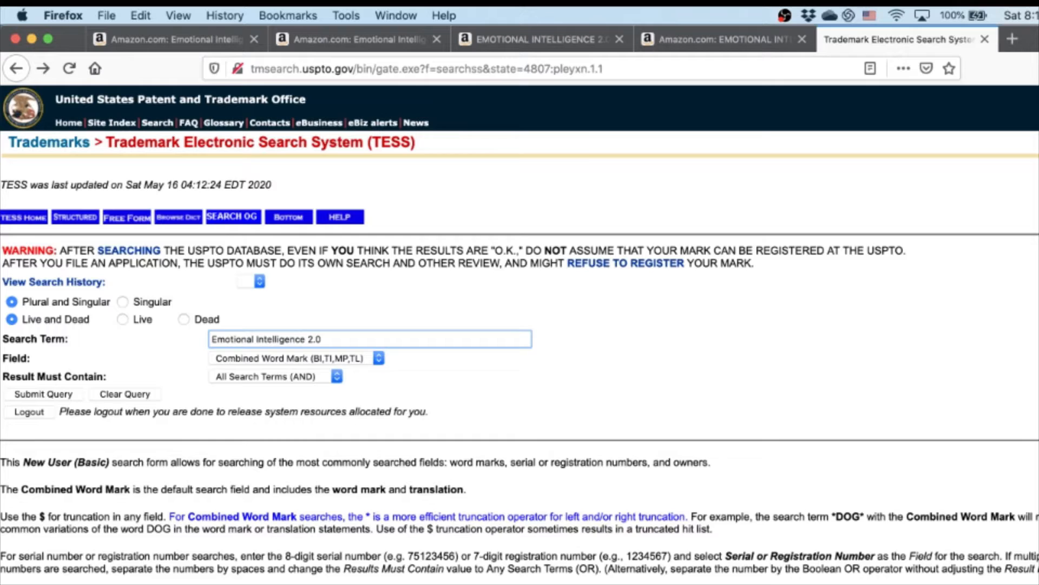
click(43, 394)
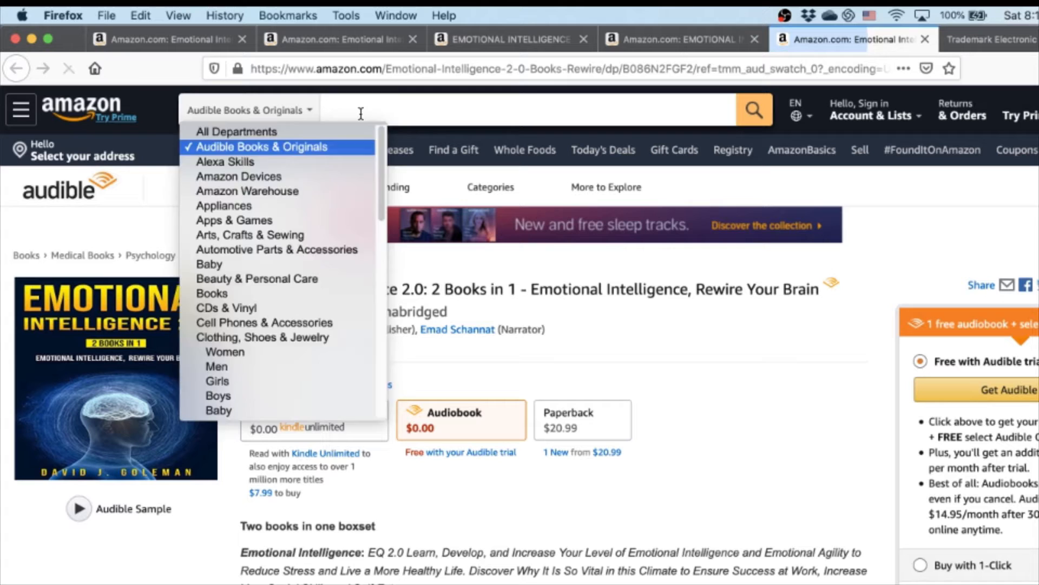
Search Amazon using the 'unlimited memory' suggestion, then switch to the copycat listing
text(unlimi)
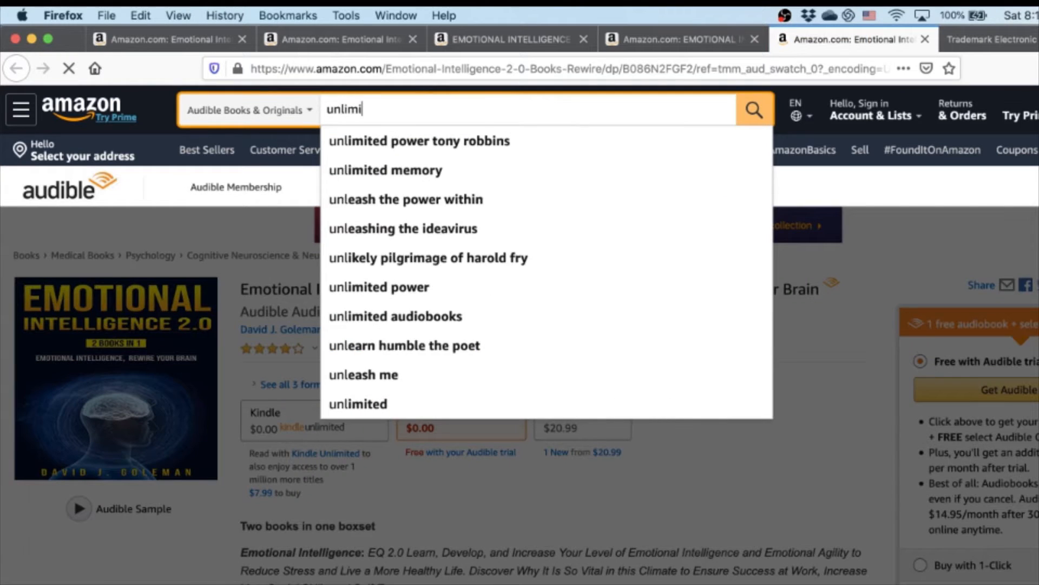
click(386, 171)
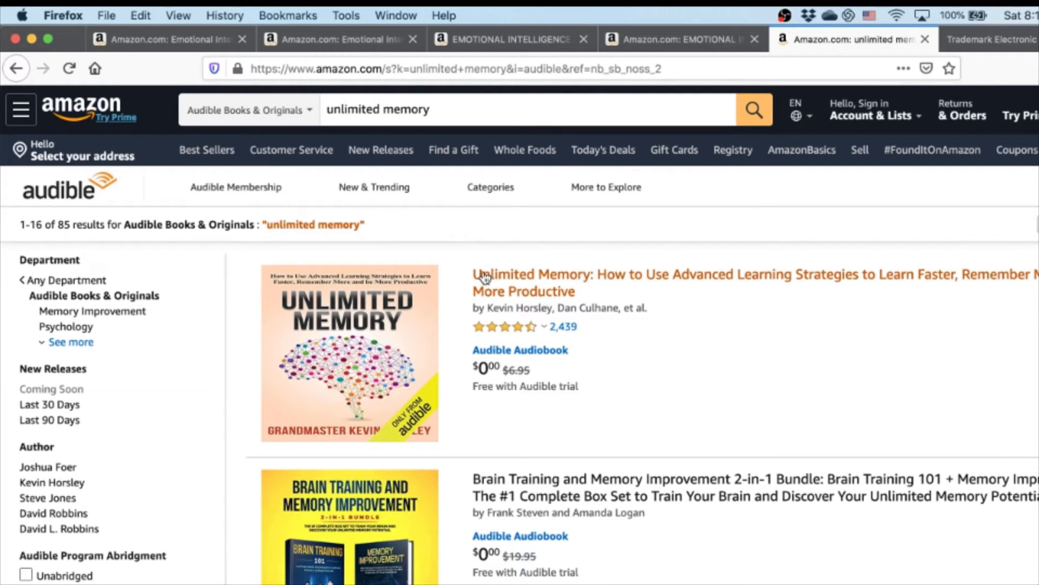
mouse_move(561, 276)
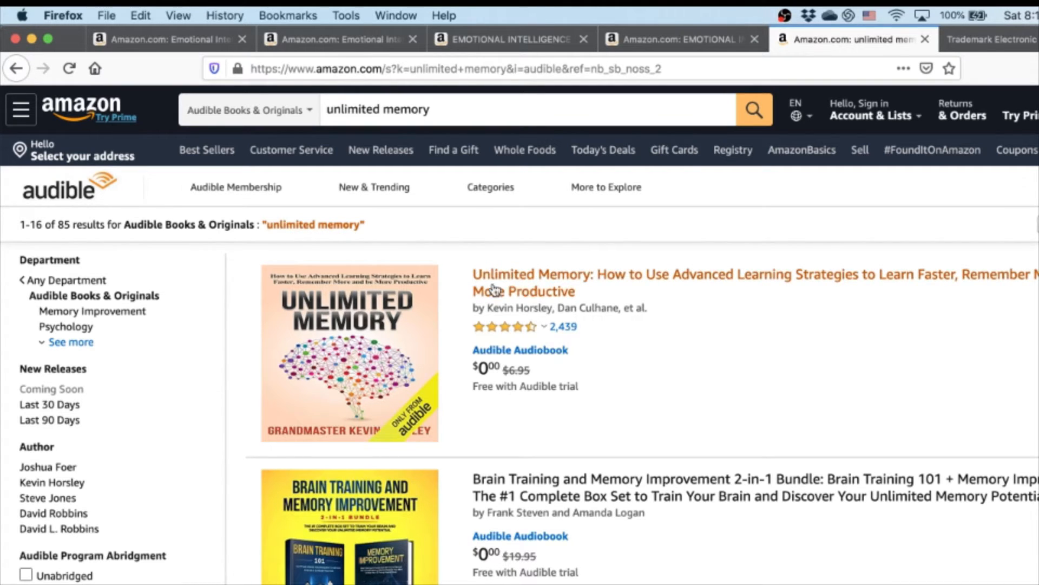
mouse_move(559, 301)
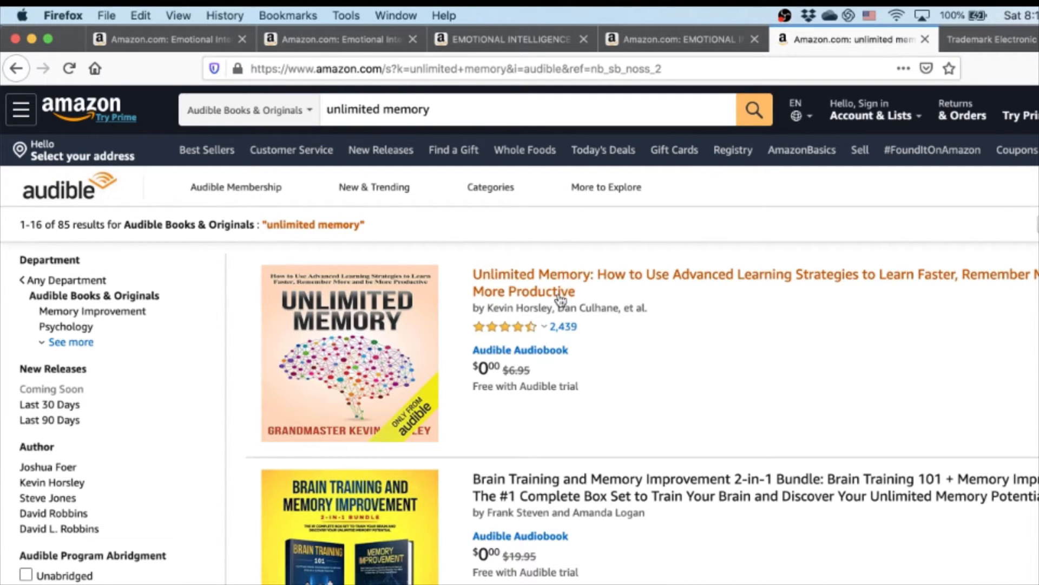
mouse_move(516, 298)
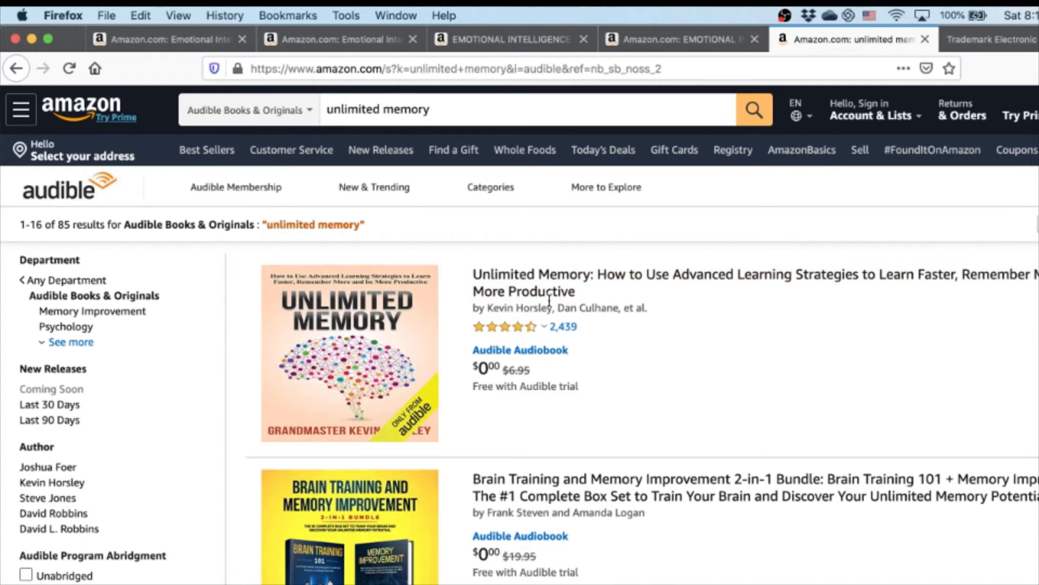
click(166, 39)
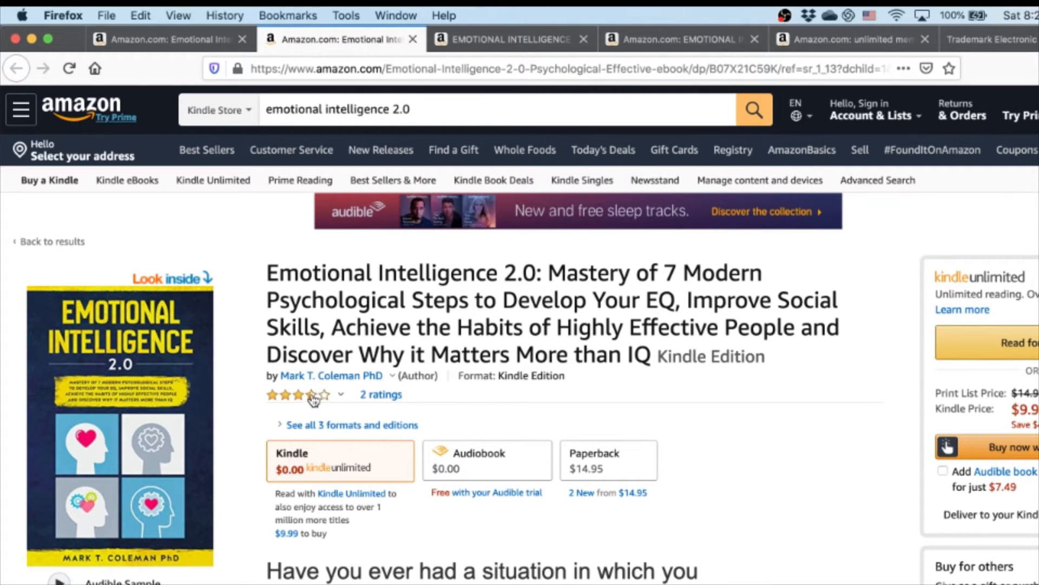
View the original Emotional Intelligence 2.0 listing and search Kindle for 'emotional intelligence'
click(331, 375)
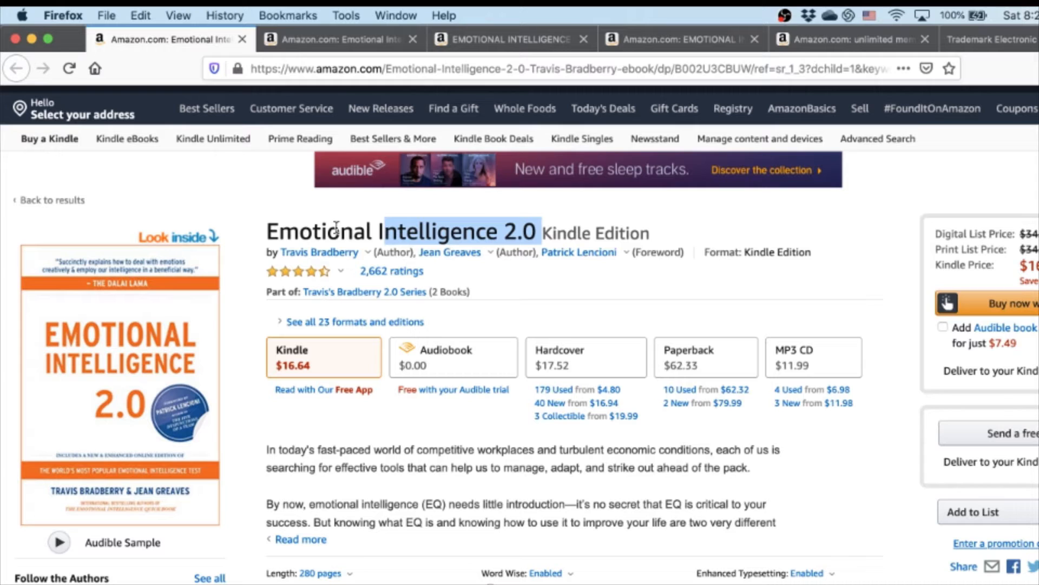
click(511, 39)
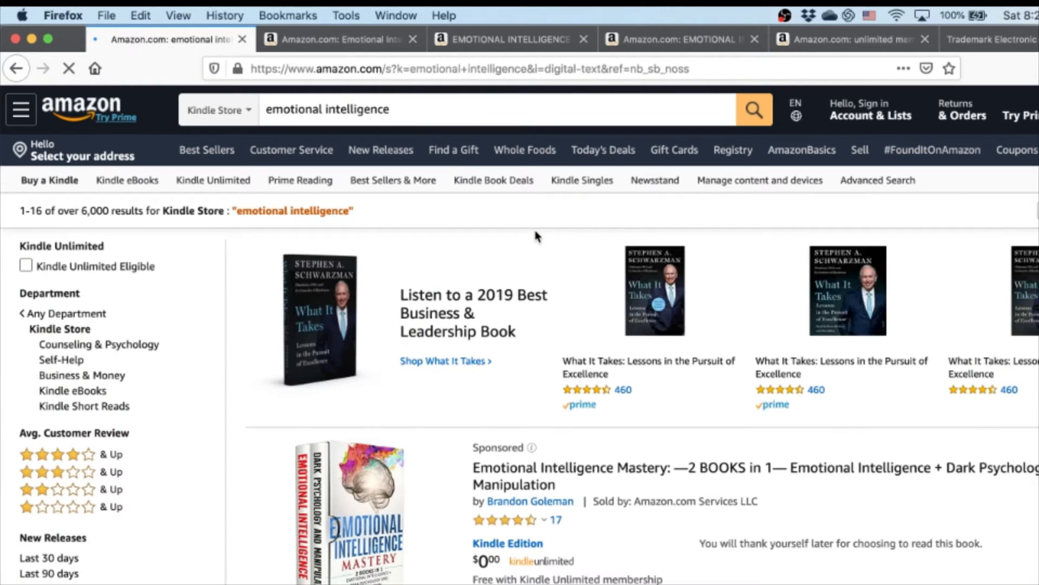
Scroll the 'emotional intelligence' Kindle results past Bradberry's original to the look-alike titles
scroll(down, 3)
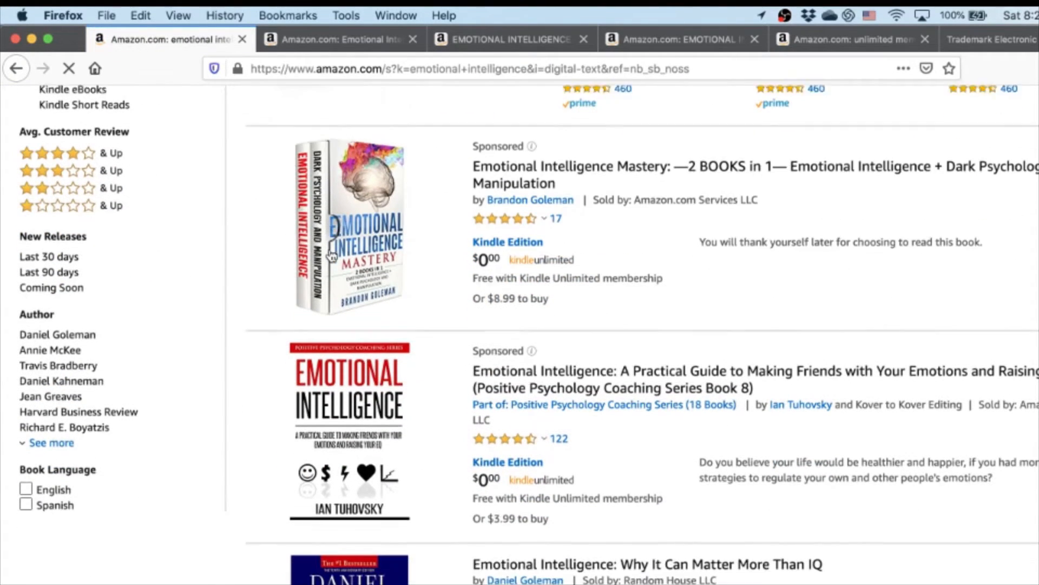
scroll(down, 3)
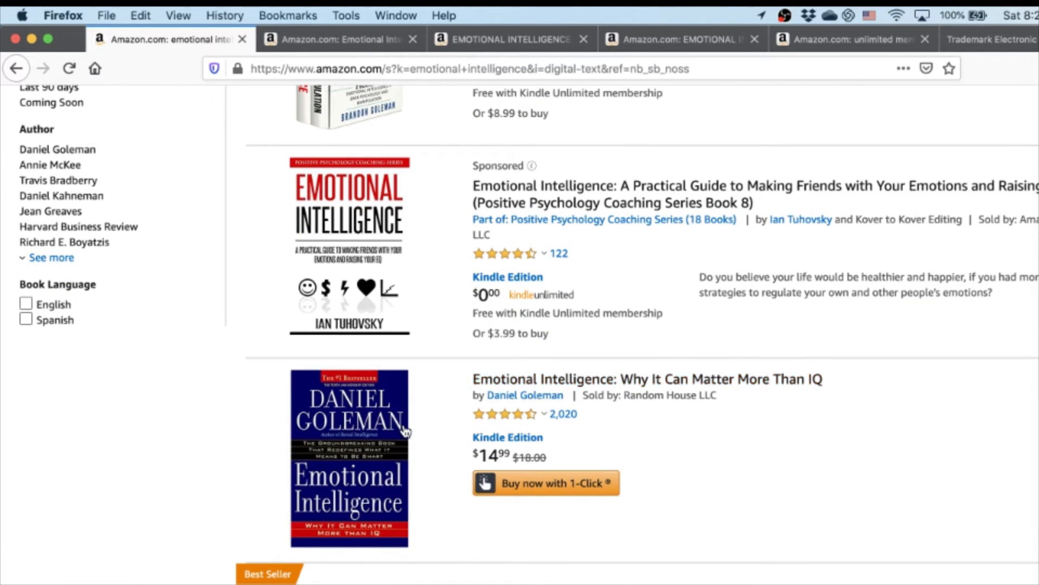
mouse_move(525, 394)
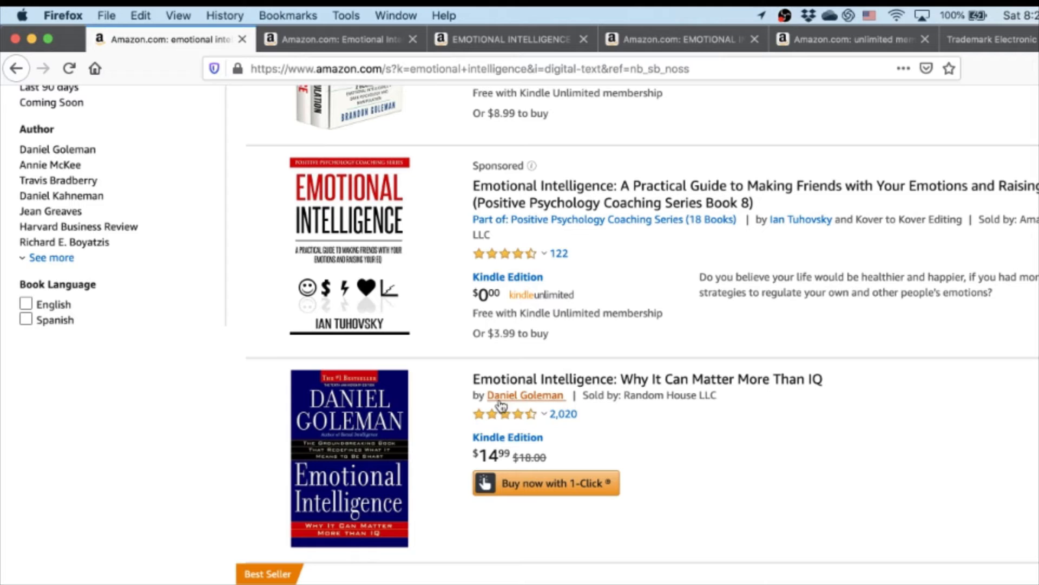
scroll(down, 3)
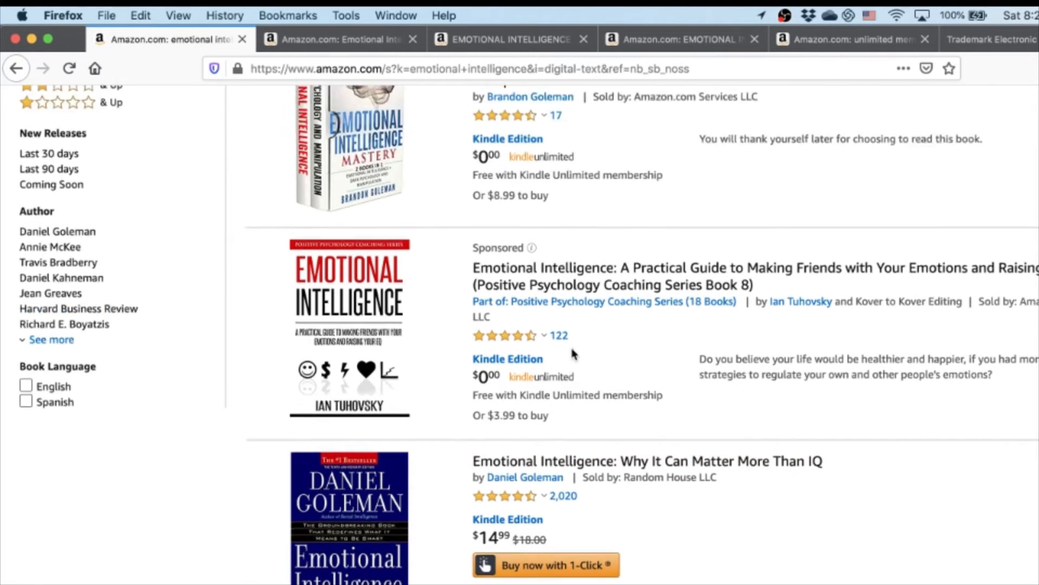
scroll(down, 3)
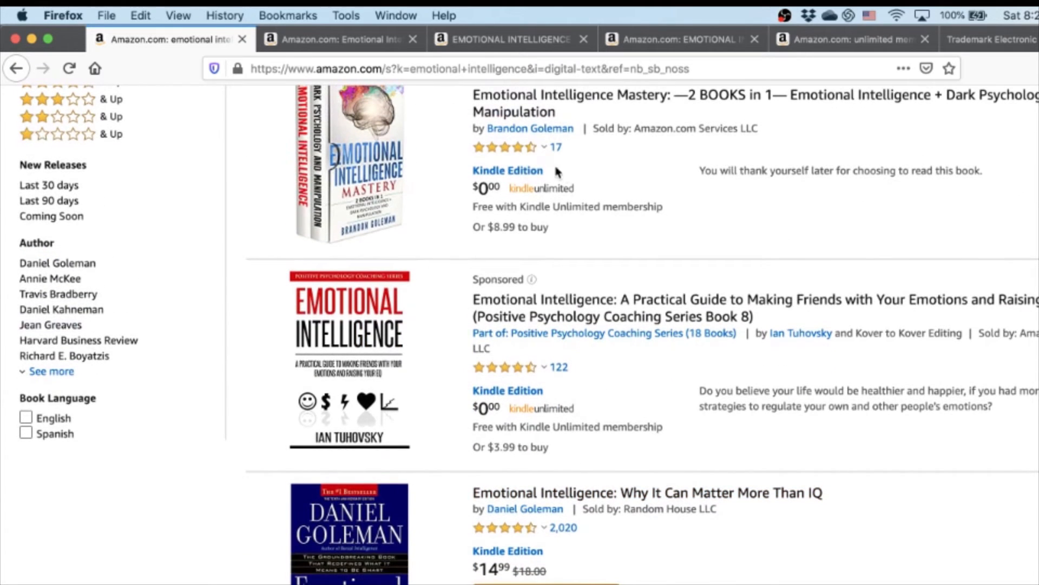
mouse_move(542, 142)
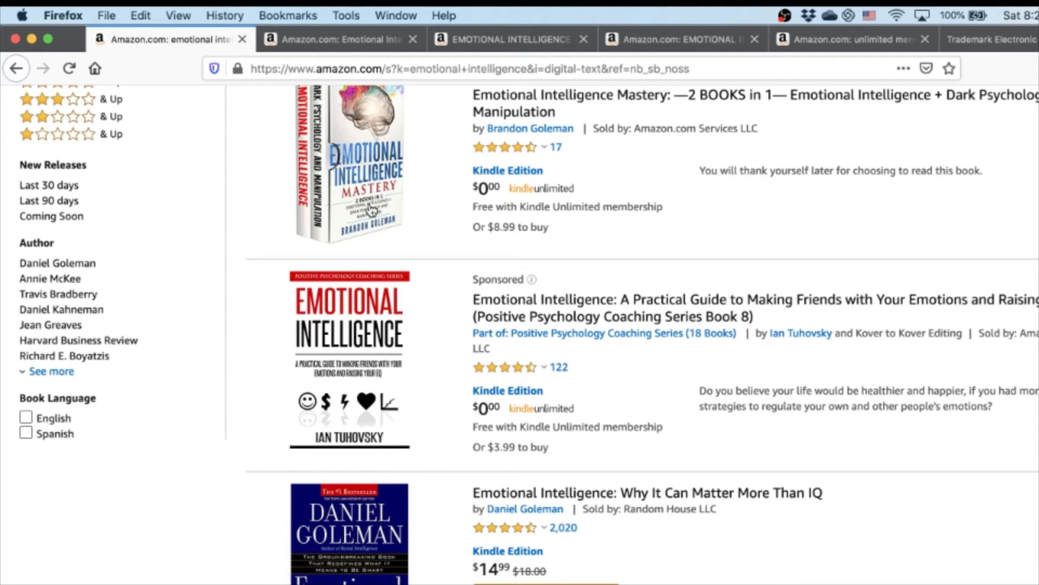
scroll(down, 3)
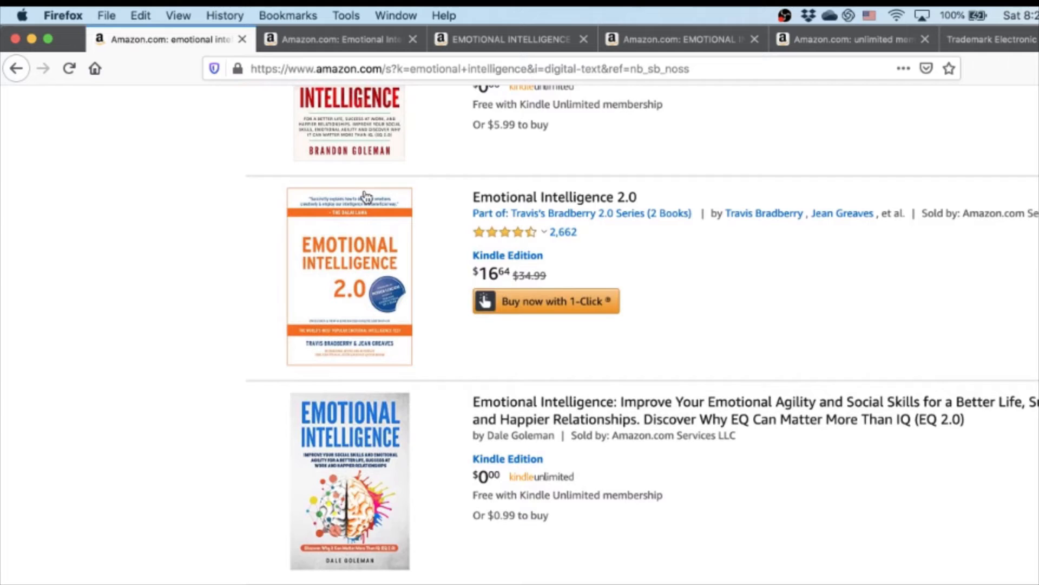
scroll(down, 3)
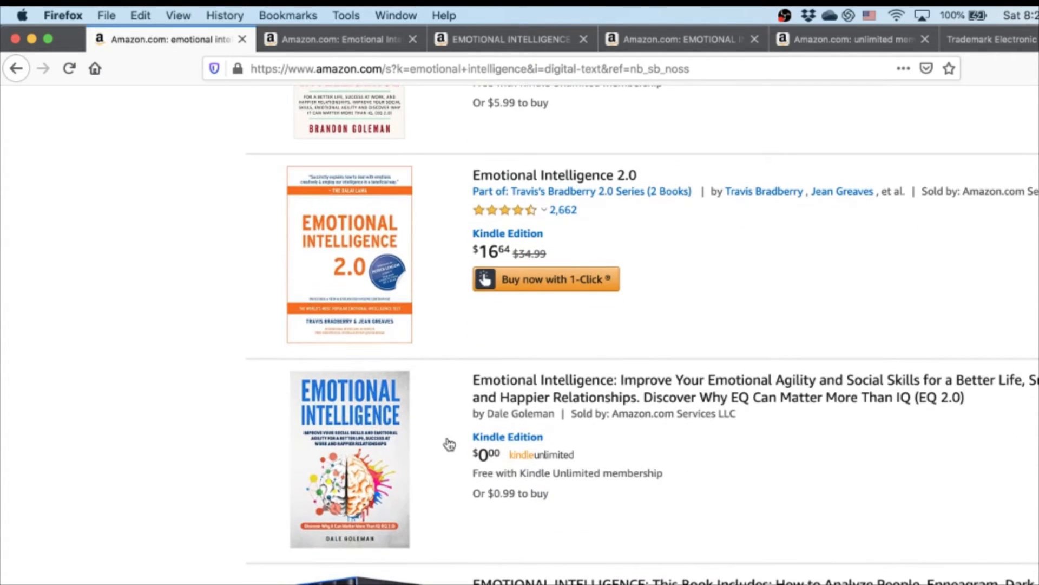
scroll(down, 3)
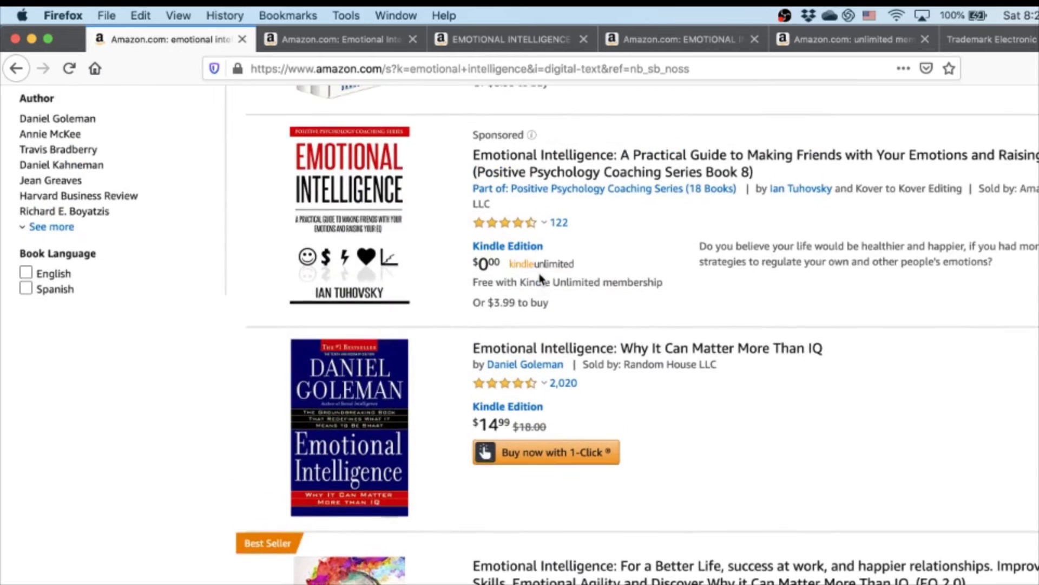
scroll(down, 3)
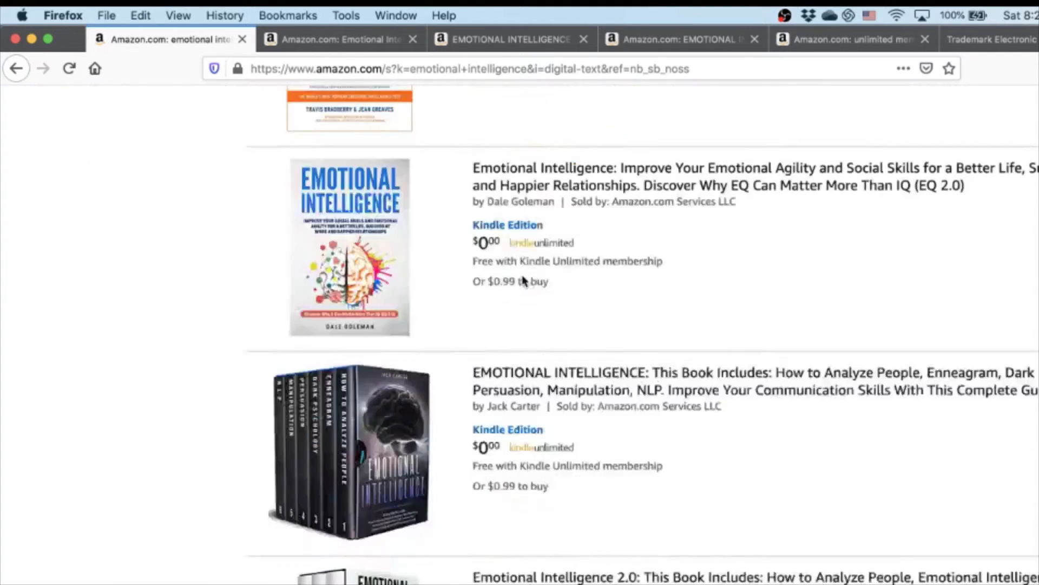
scroll(down, 3)
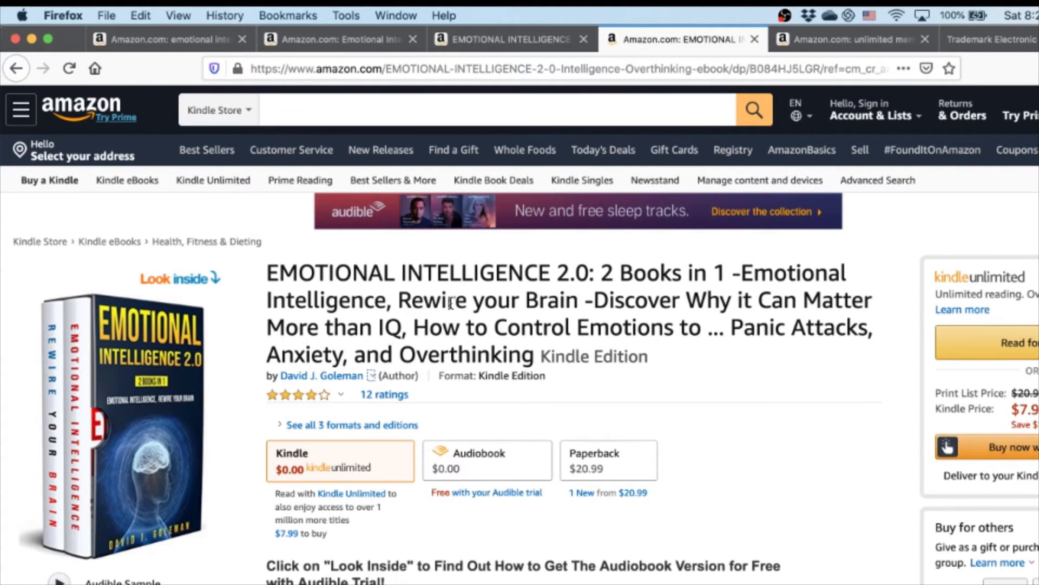
mouse_move(334, 325)
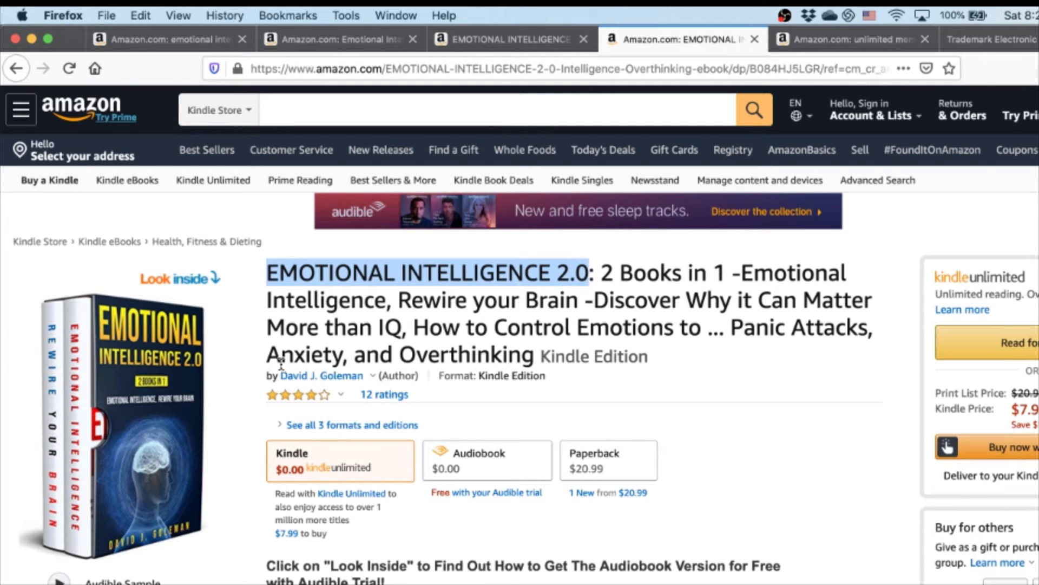
Scroll the '2 Books in 1' Emotional Intelligence 2.0 listing
scroll(down, 3)
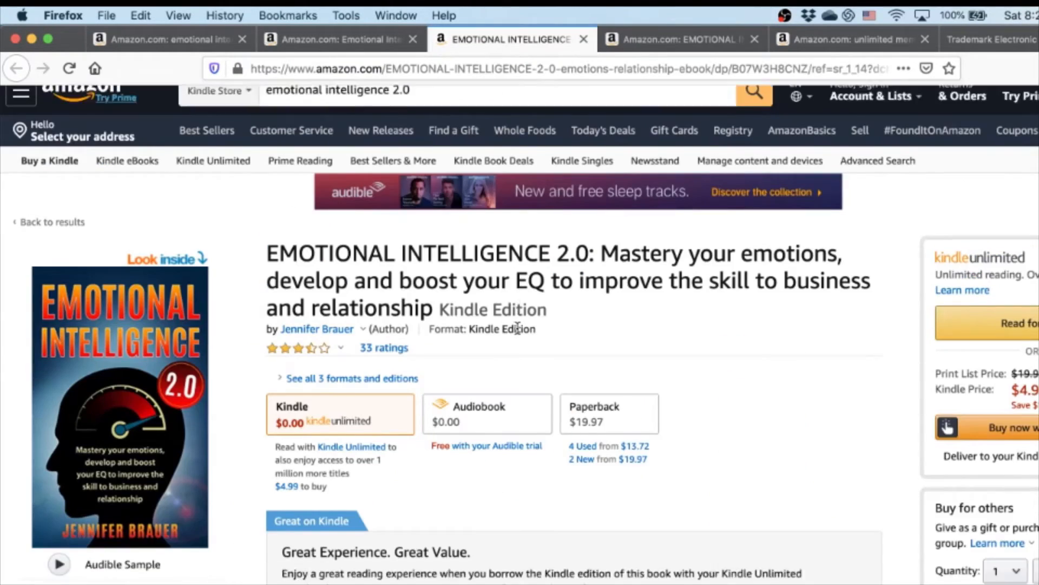
scroll(down, 3)
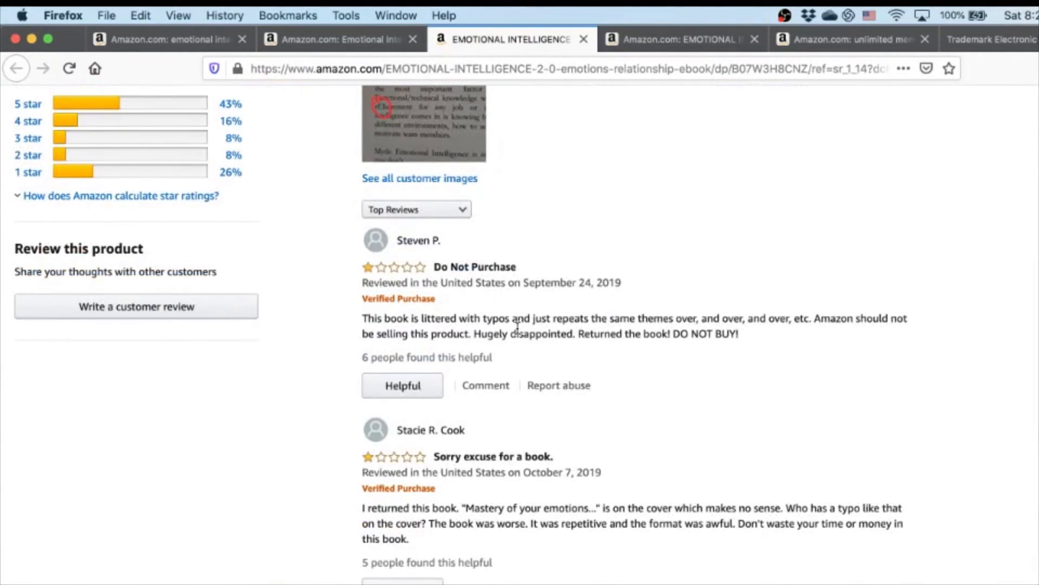
scroll(down, 3)
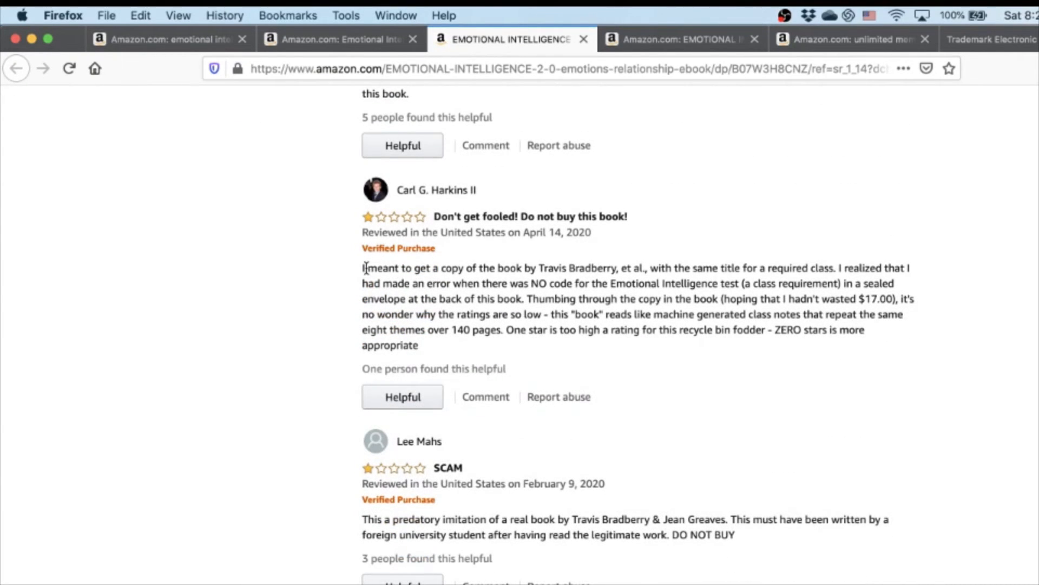
drag(368, 268, 557, 268)
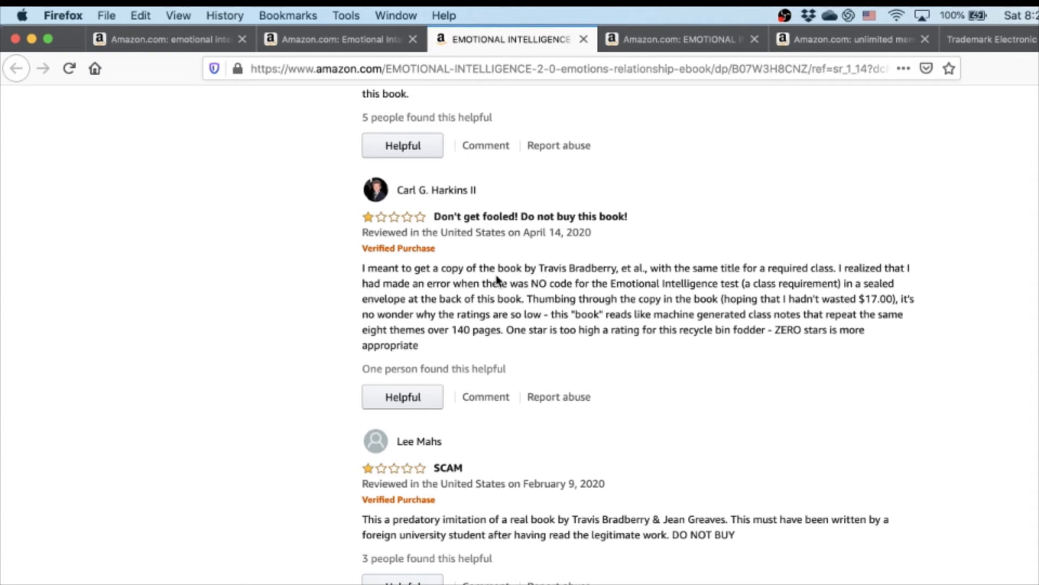
mouse_move(640, 278)
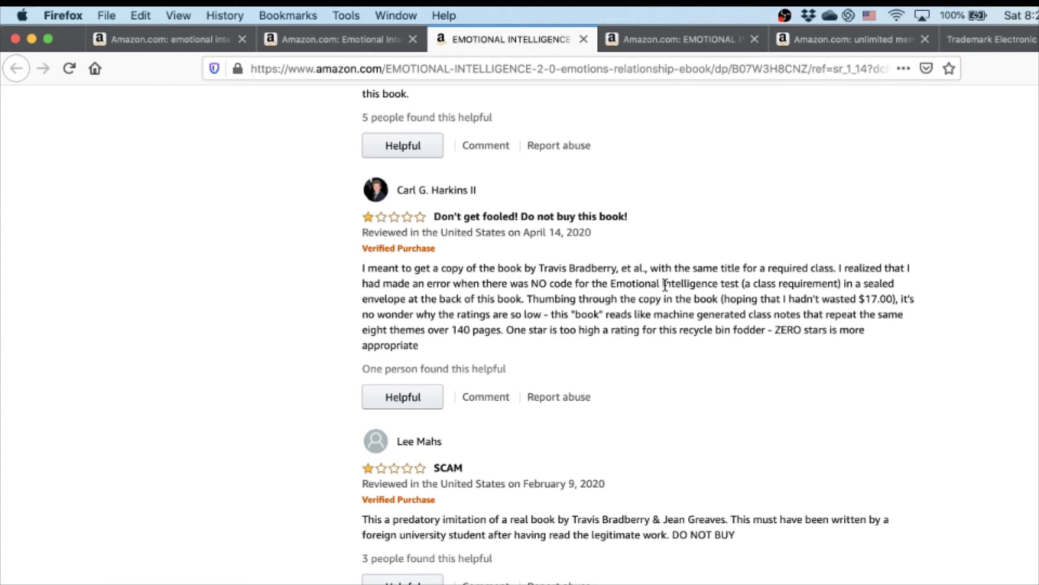
mouse_move(366, 230)
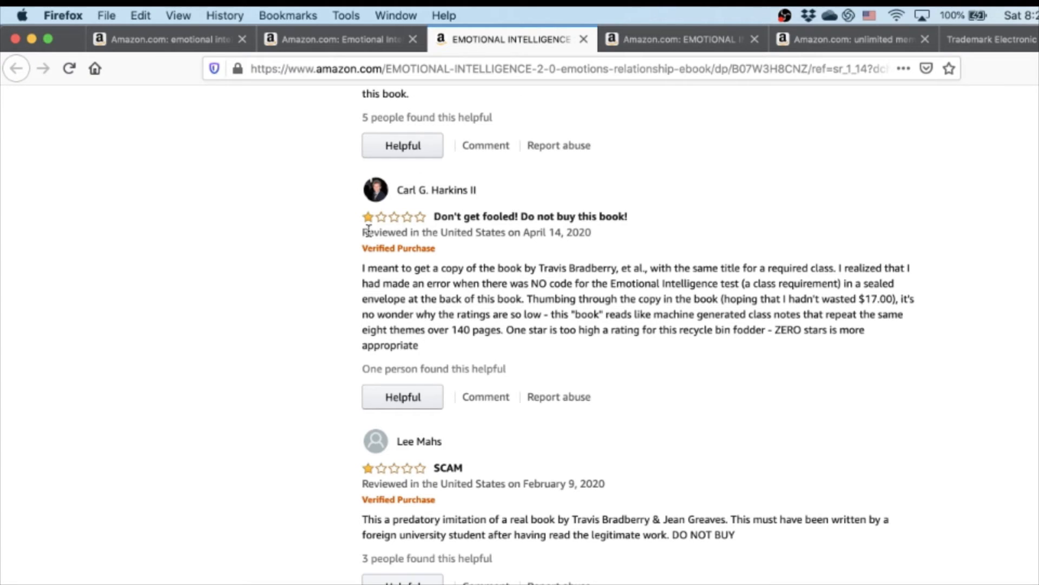
scroll(down, 3)
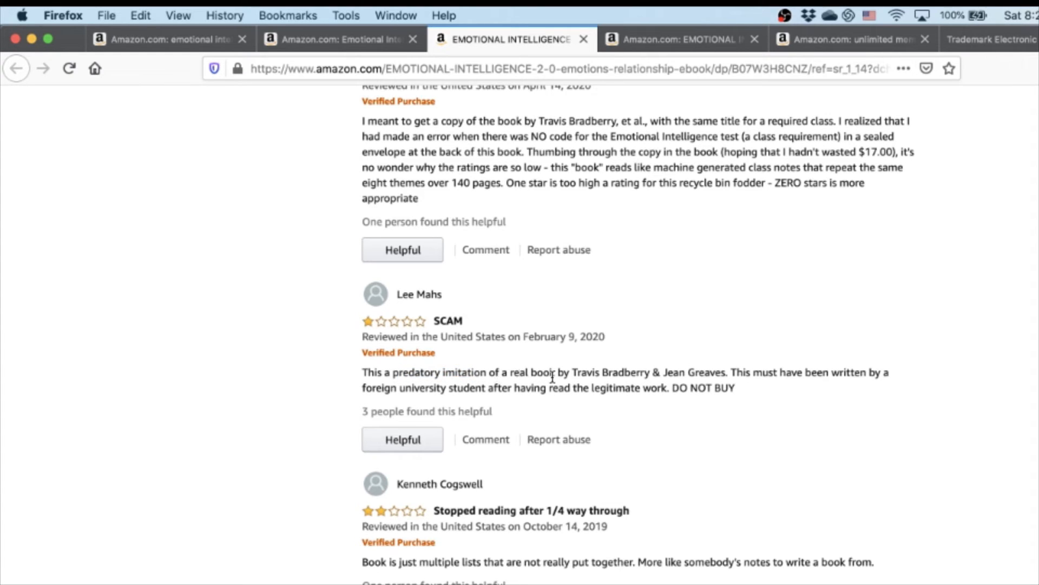
mouse_move(716, 385)
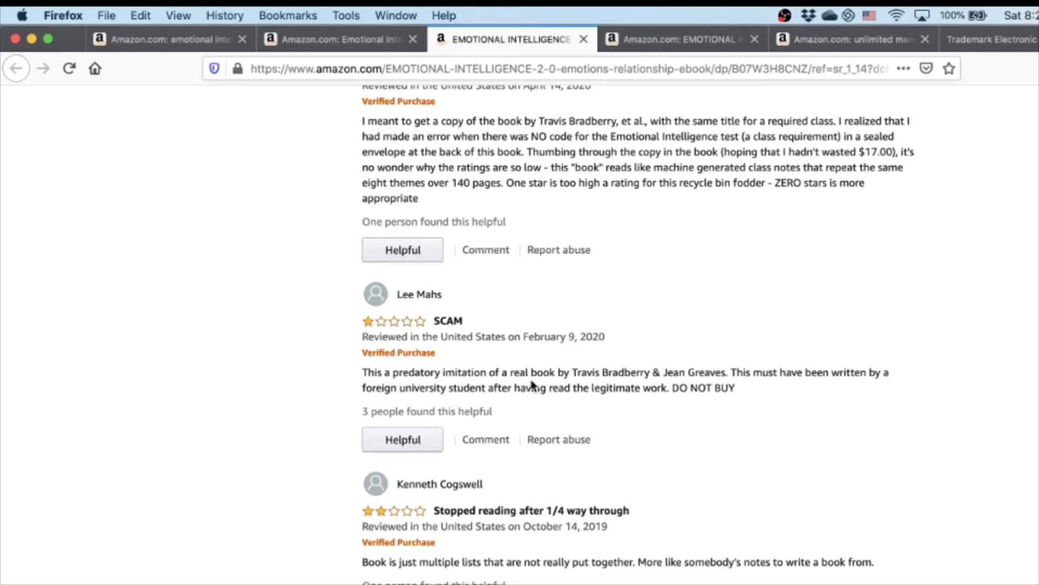
scroll(up, 3)
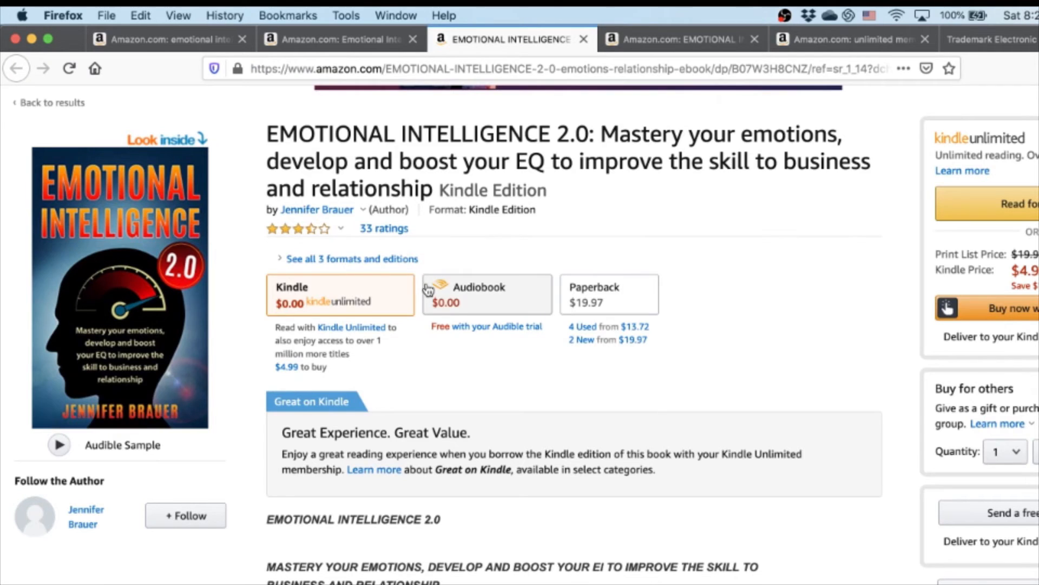
Select '2.0' in the Emotional Intelligence query, then return to the unlimited memory Audible results
scroll(down, 3)
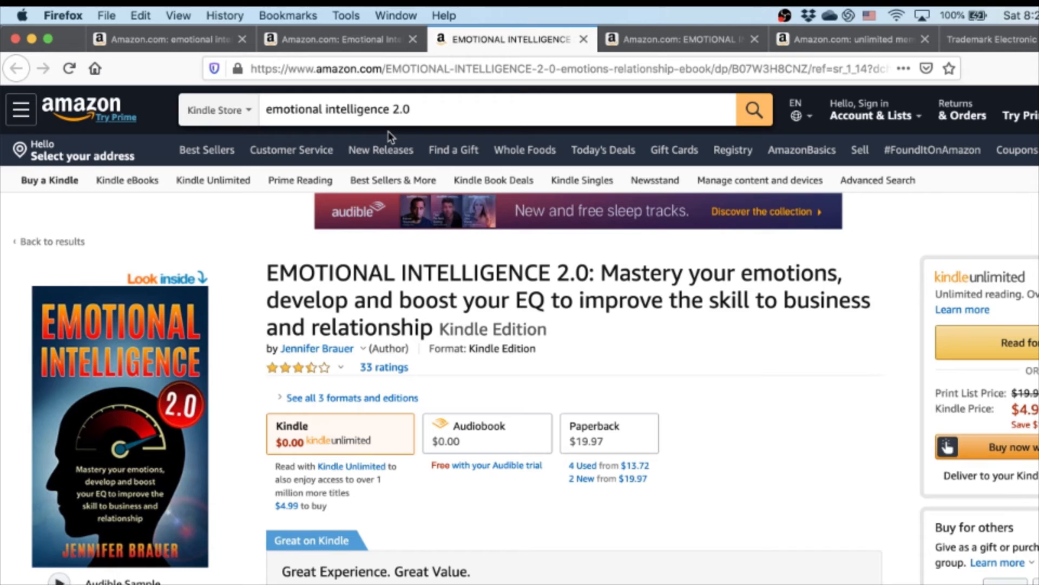
click(415, 109)
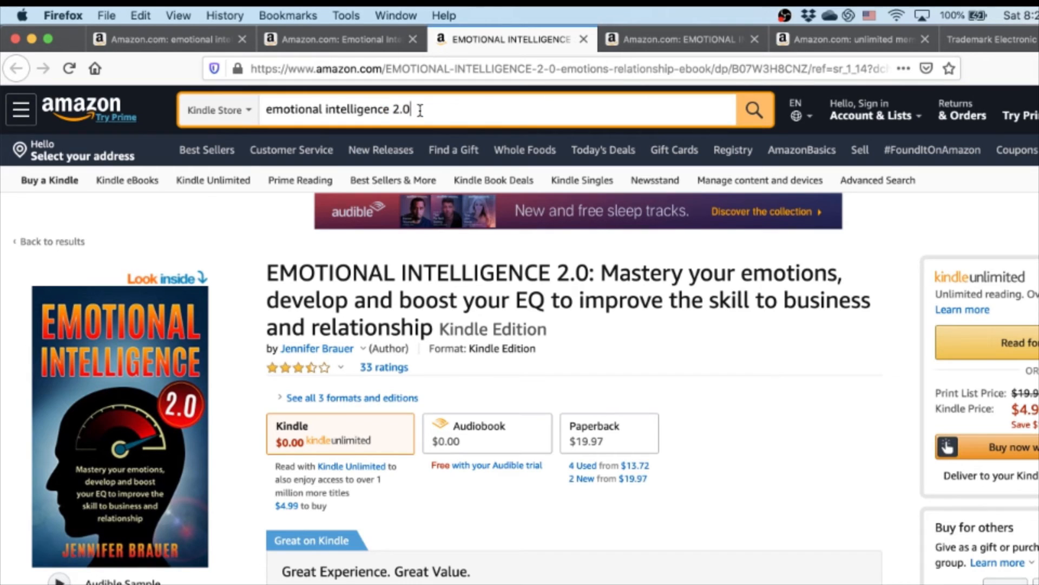
double_click(396, 110)
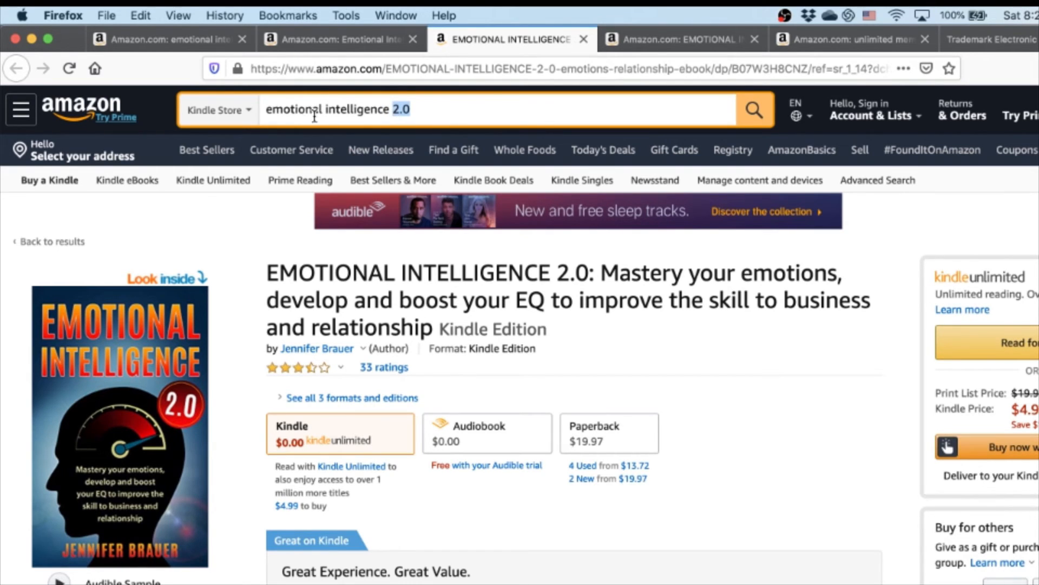
click(848, 39)
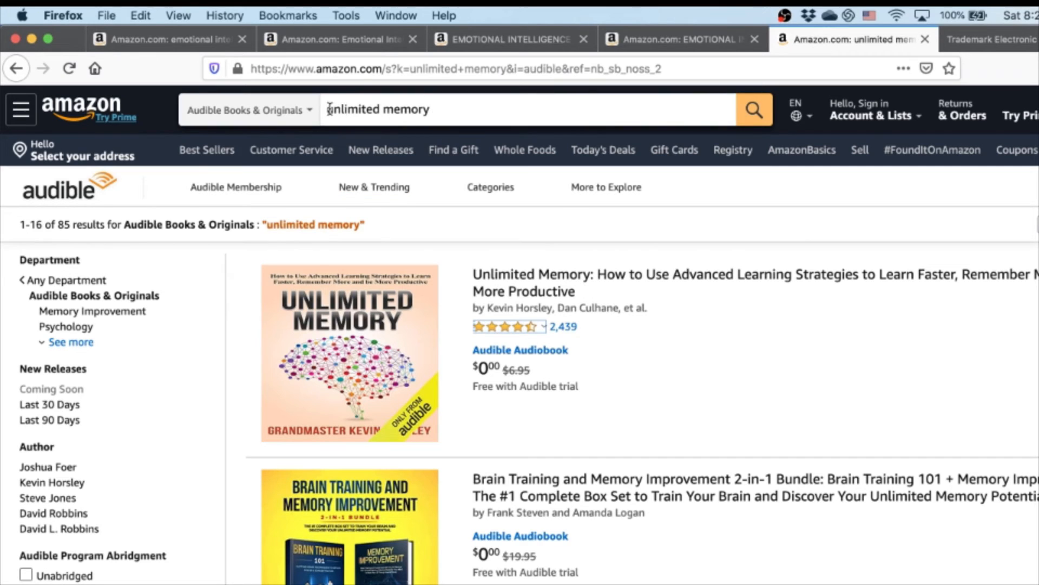
Search 'how to get unlimited memory', then view Mark T. Coleman's Mastery of 7 Psychological Steps listing
text(how to get unlimited memory)
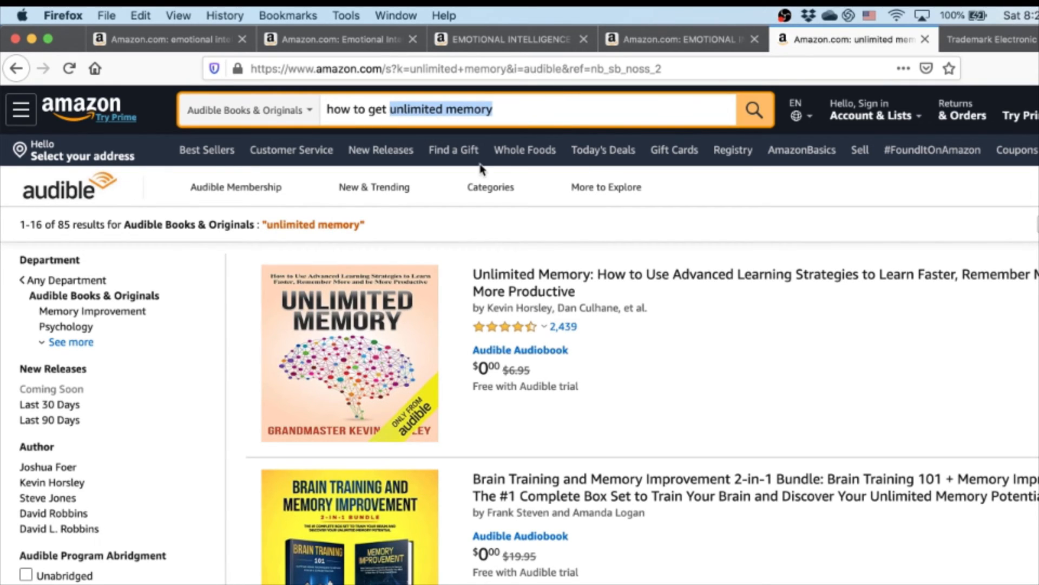
mouse_move(481, 171)
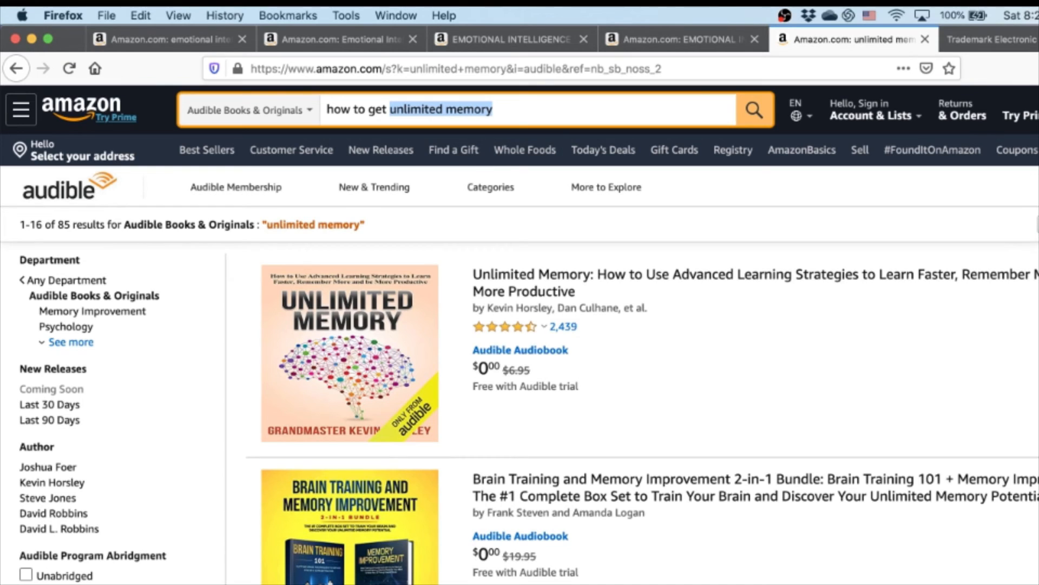
click(516, 112)
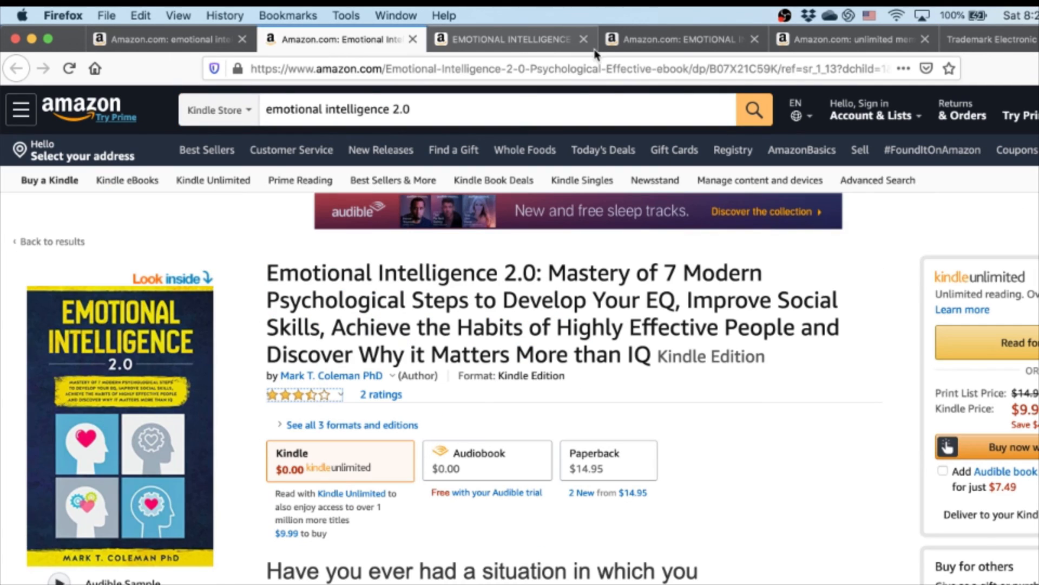
Revisit the TESS Emotional Intelligence 2.0 search and the copycat listings, ending on unlimited memory results
click(676, 39)
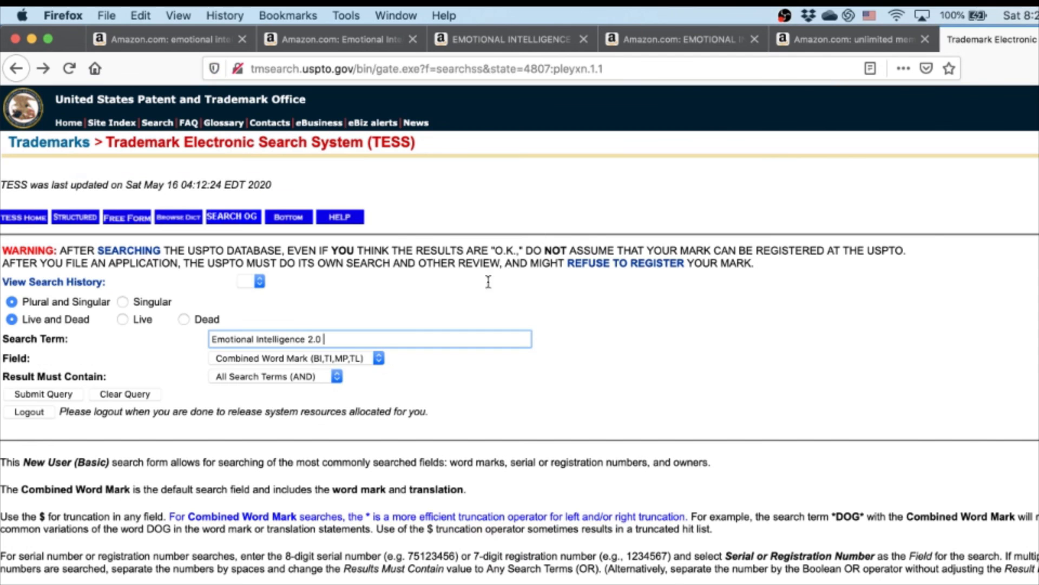
mouse_move(283, 252)
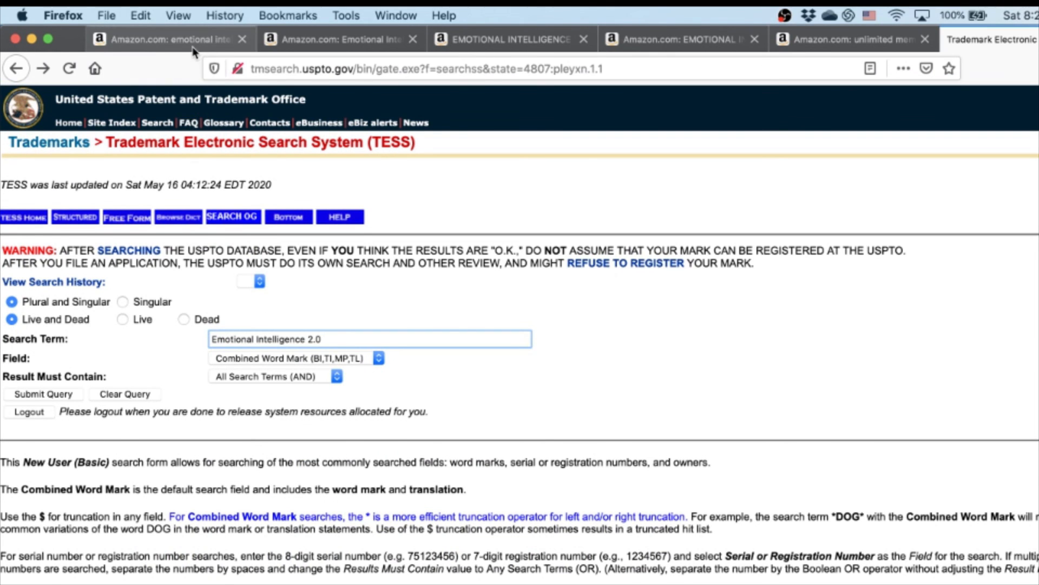
click(508, 39)
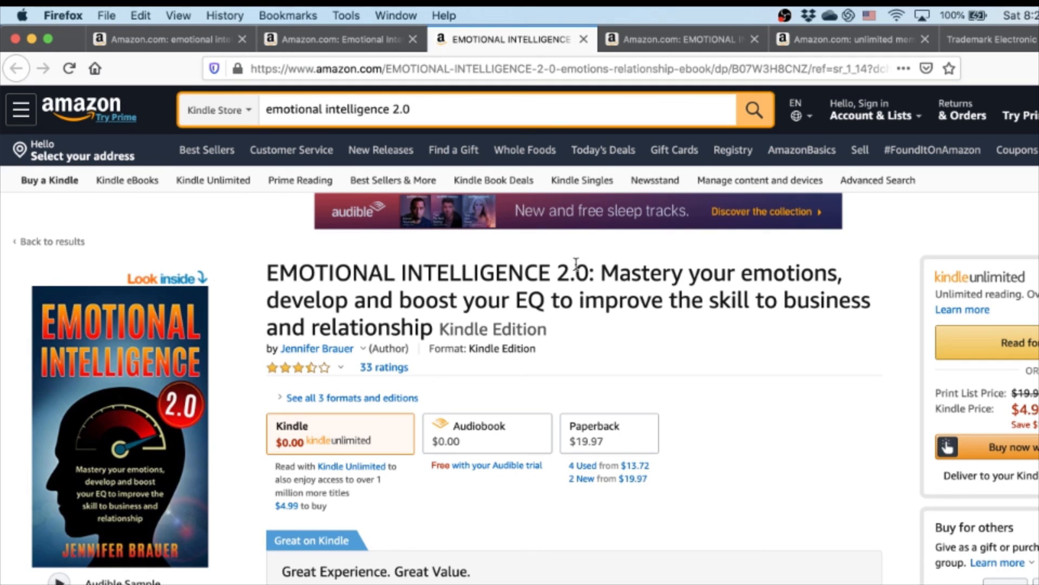
drag(267, 273, 595, 273)
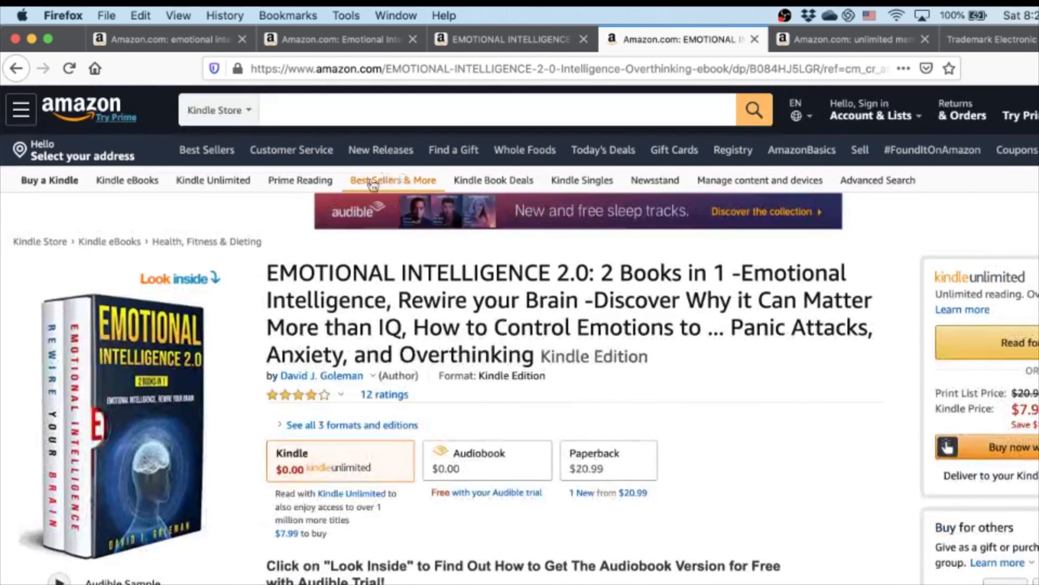
click(848, 39)
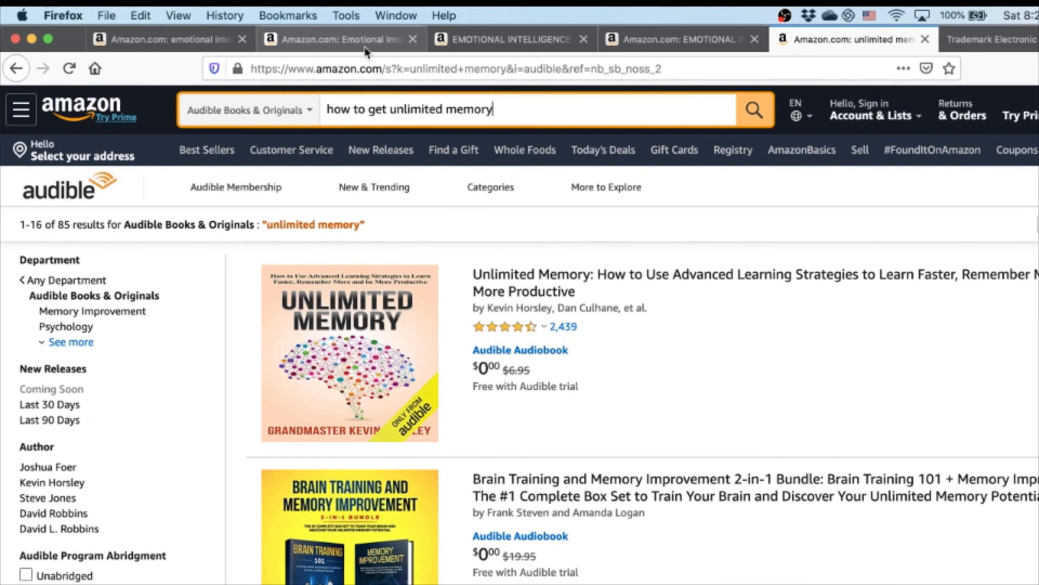